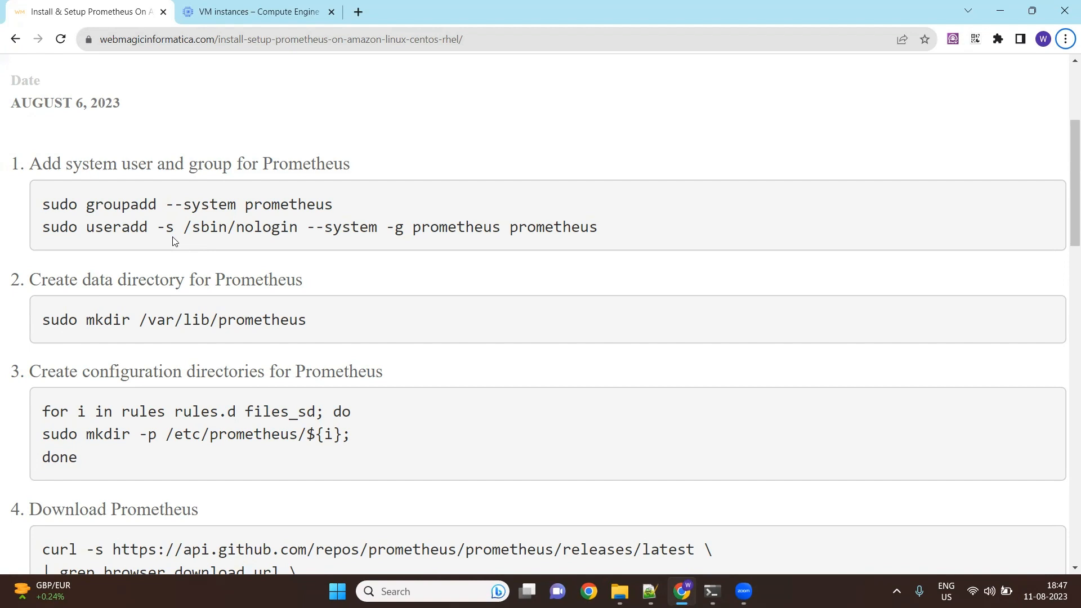
pyautogui.moveTo(179, 173)
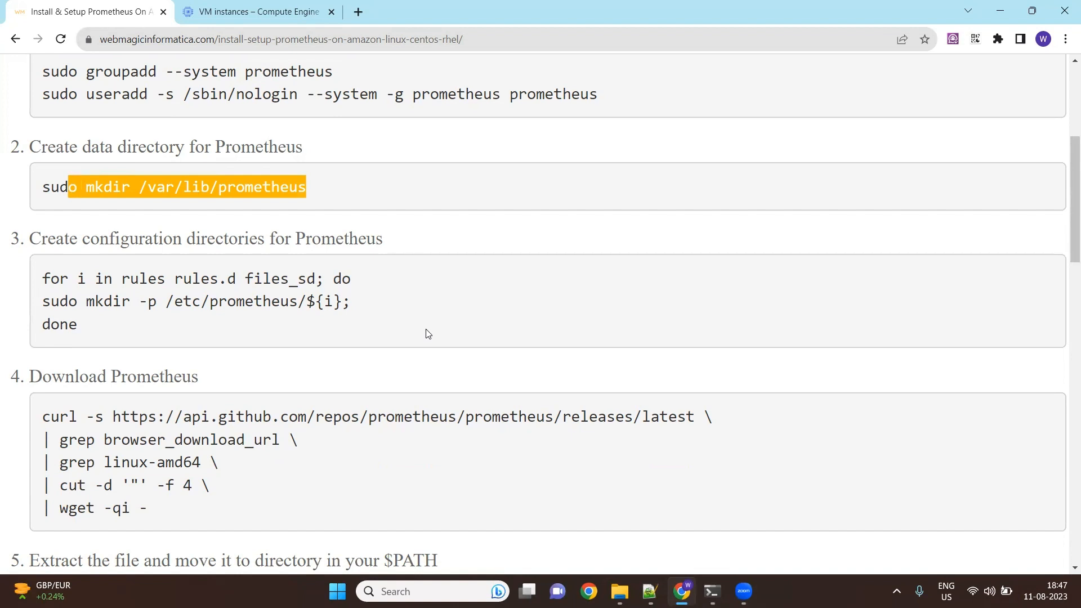
# Step: Review the tutorial's Prometheus download and ownership commands while scrolling through the guide
pyautogui.scroll(-3)
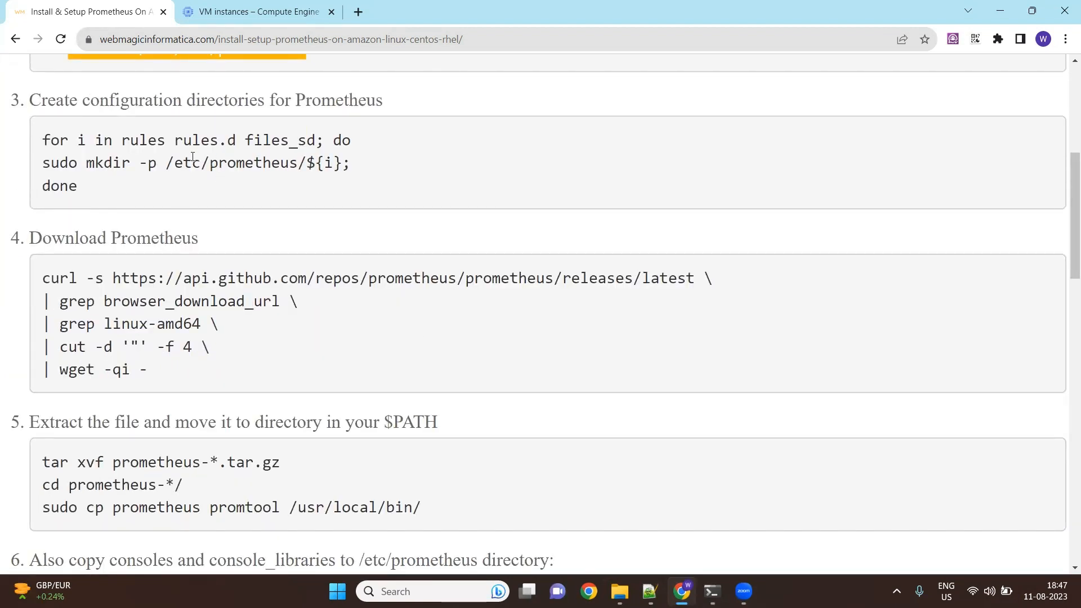
pyautogui.doubleClick(186, 163)
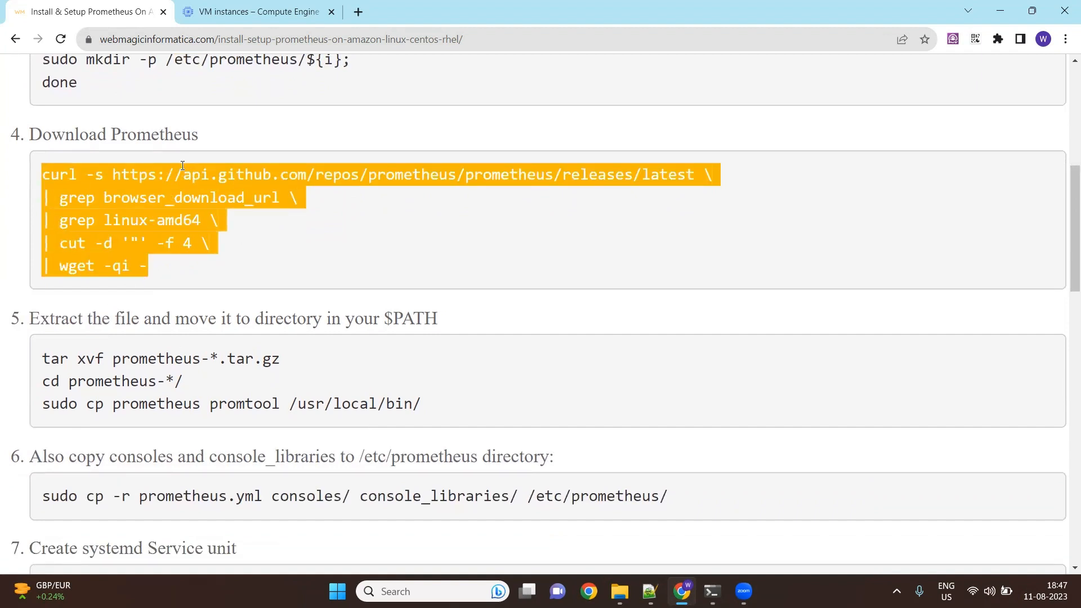
pyautogui.scroll(-3)
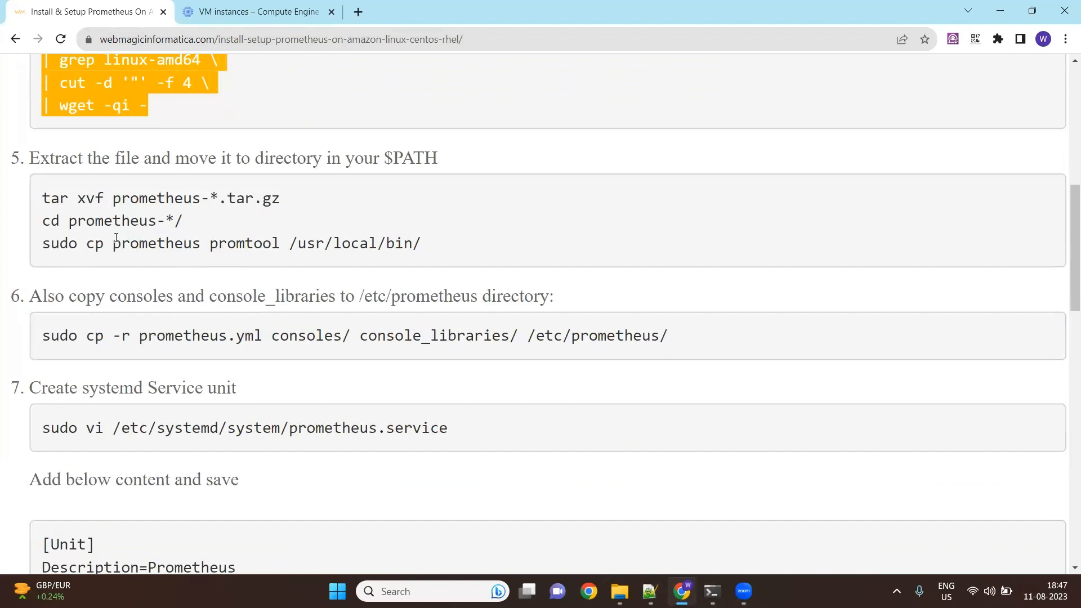
pyautogui.moveTo(285, 245)
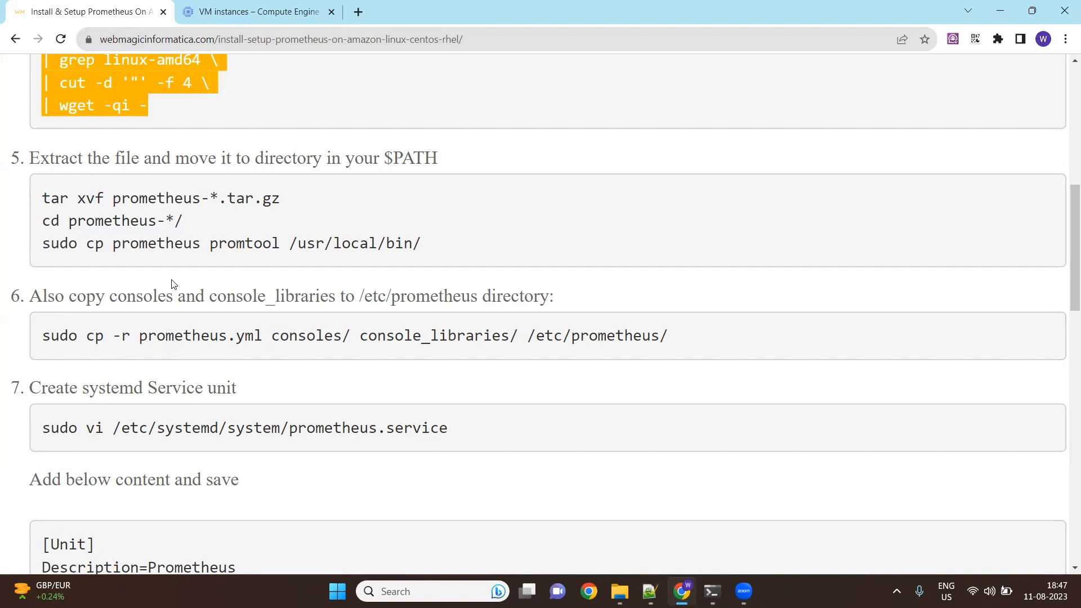
pyautogui.scroll(-3)
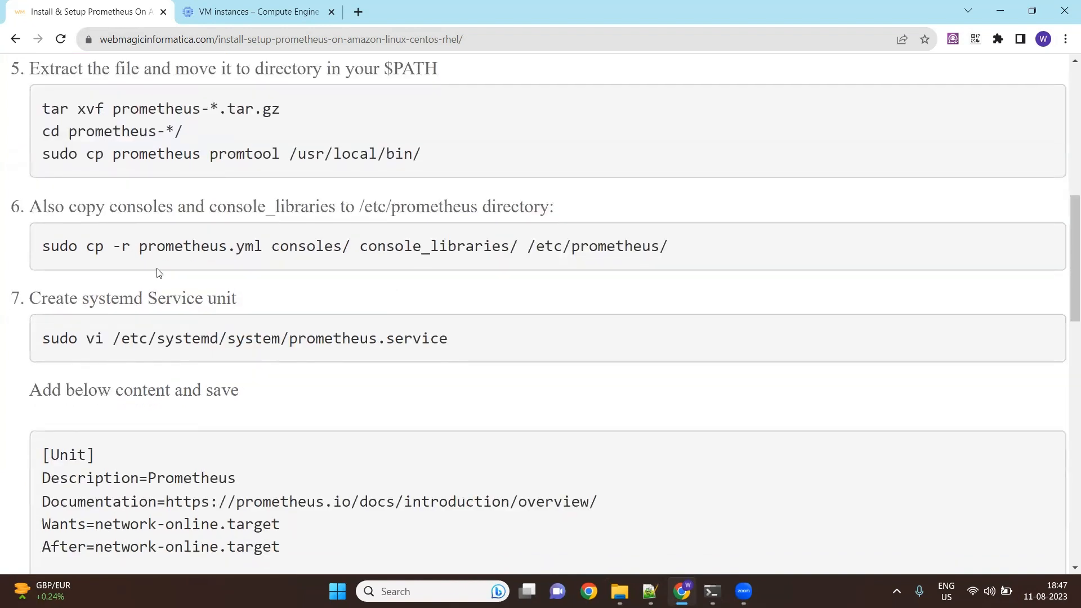
pyautogui.moveTo(547, 246)
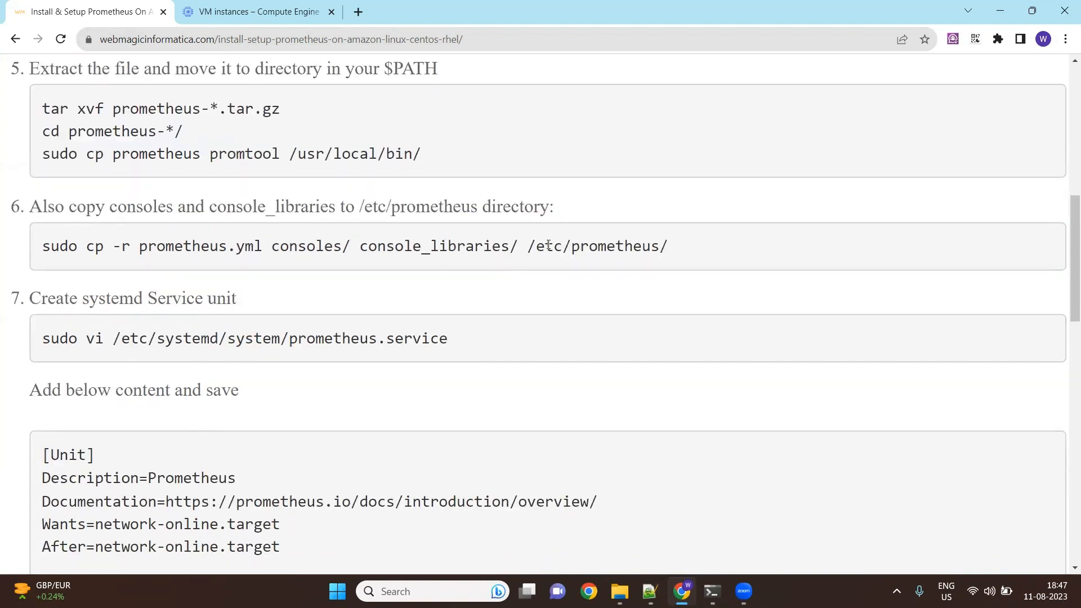
pyautogui.scroll(-3)
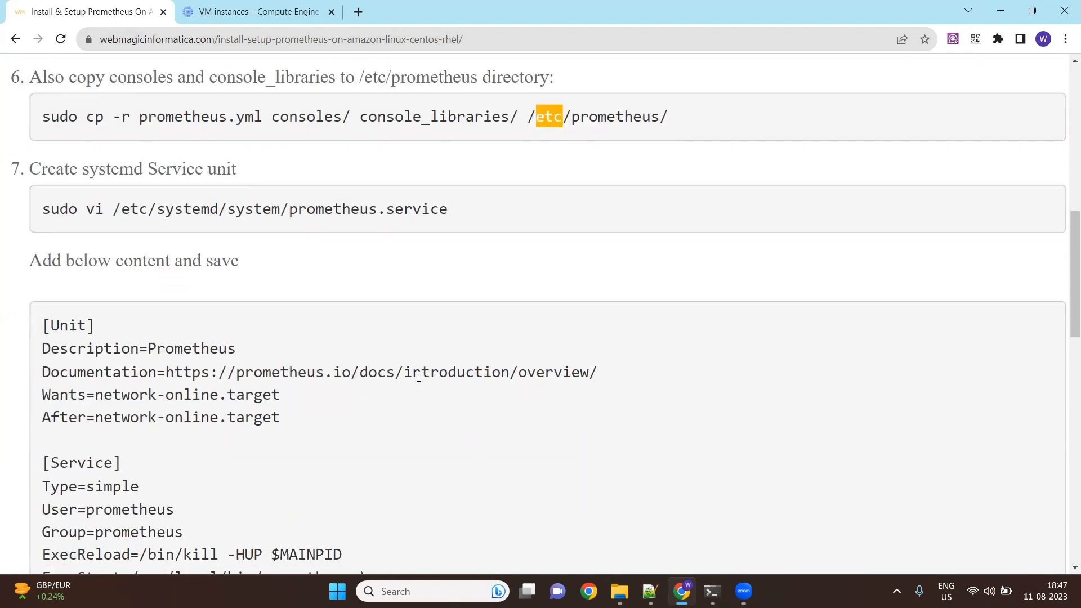
pyautogui.moveTo(416, 236)
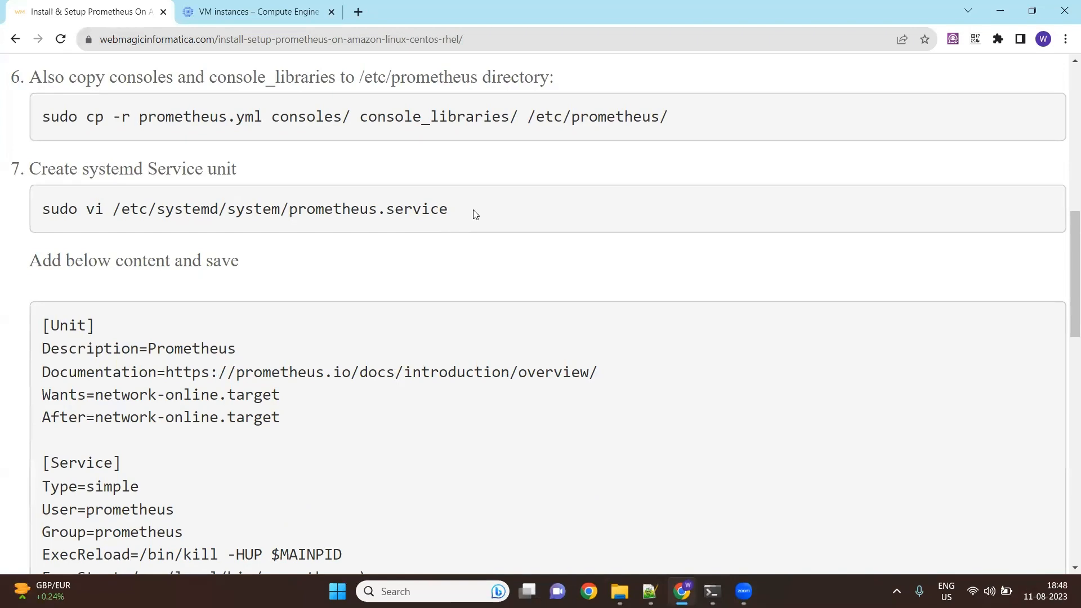
pyautogui.scroll(-3)
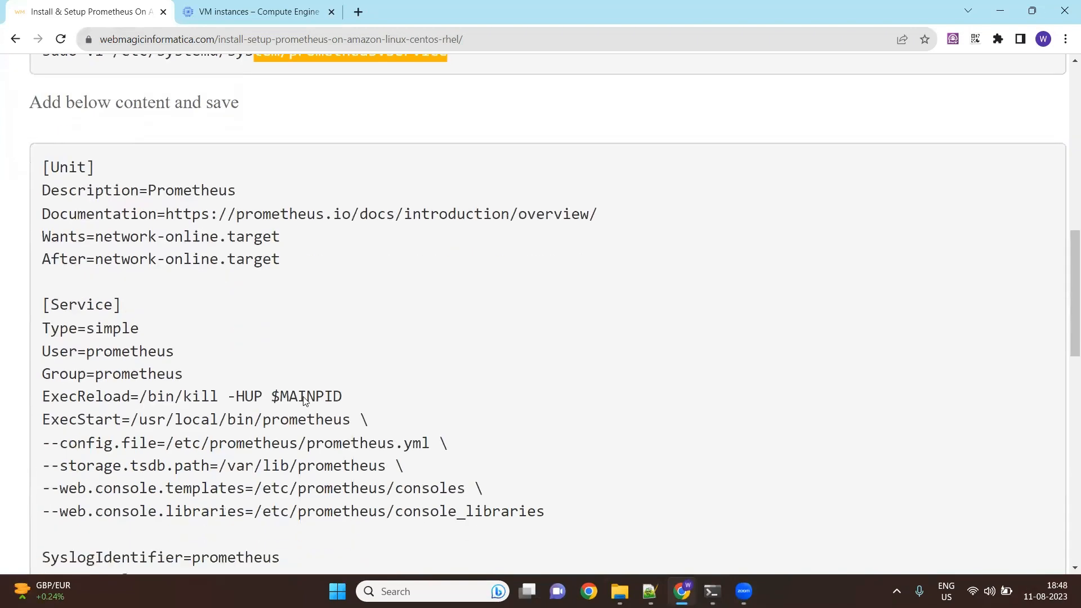
pyautogui.scroll(-3)
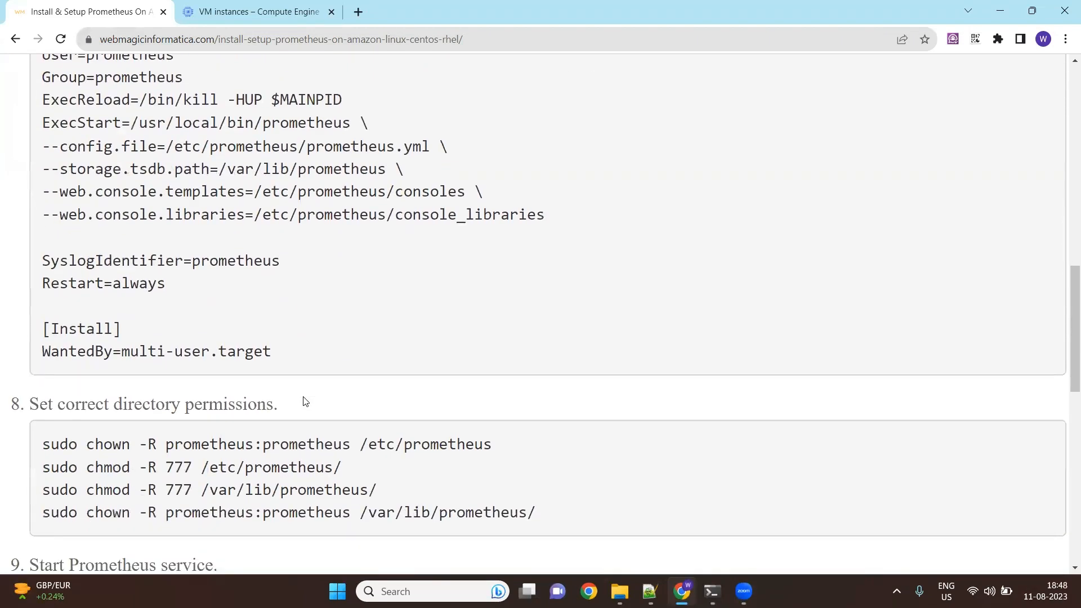
pyautogui.scroll(-3)
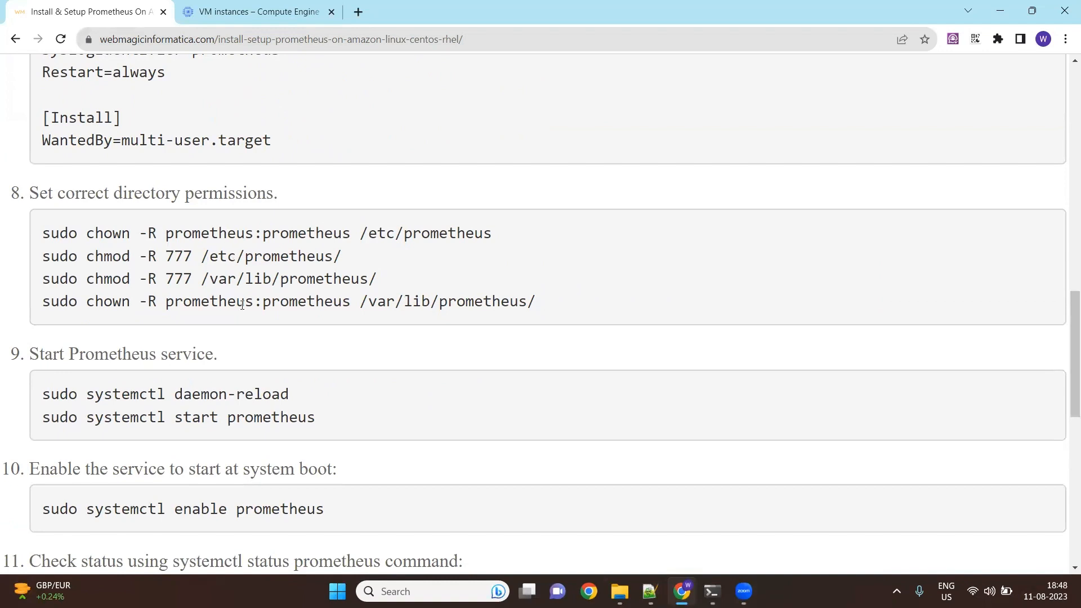
pyautogui.doubleClick(208, 233)
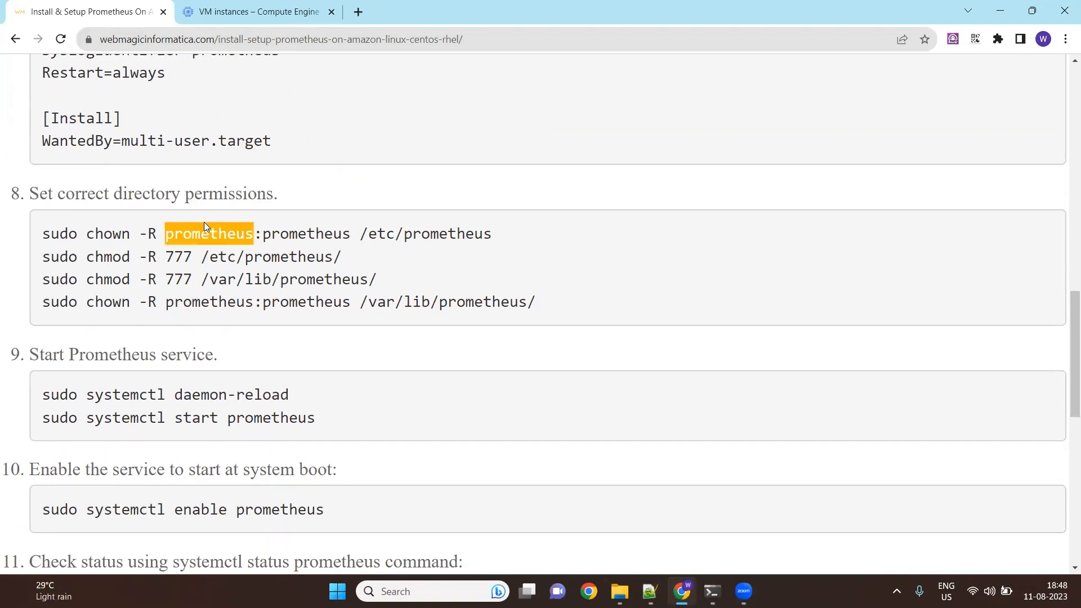
pyautogui.moveTo(457, 327)
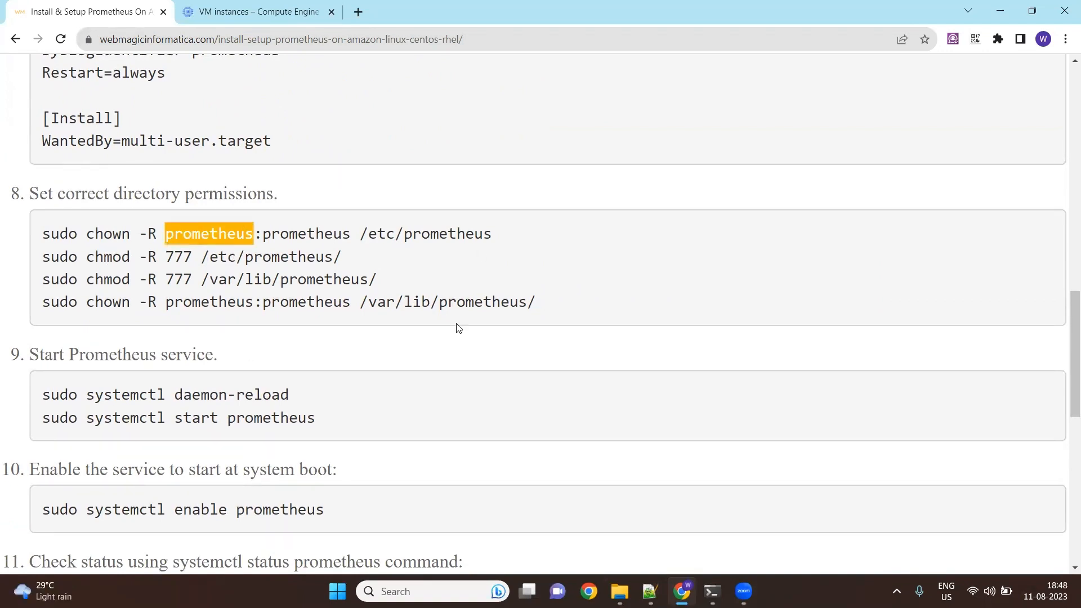
pyautogui.scroll(-3)
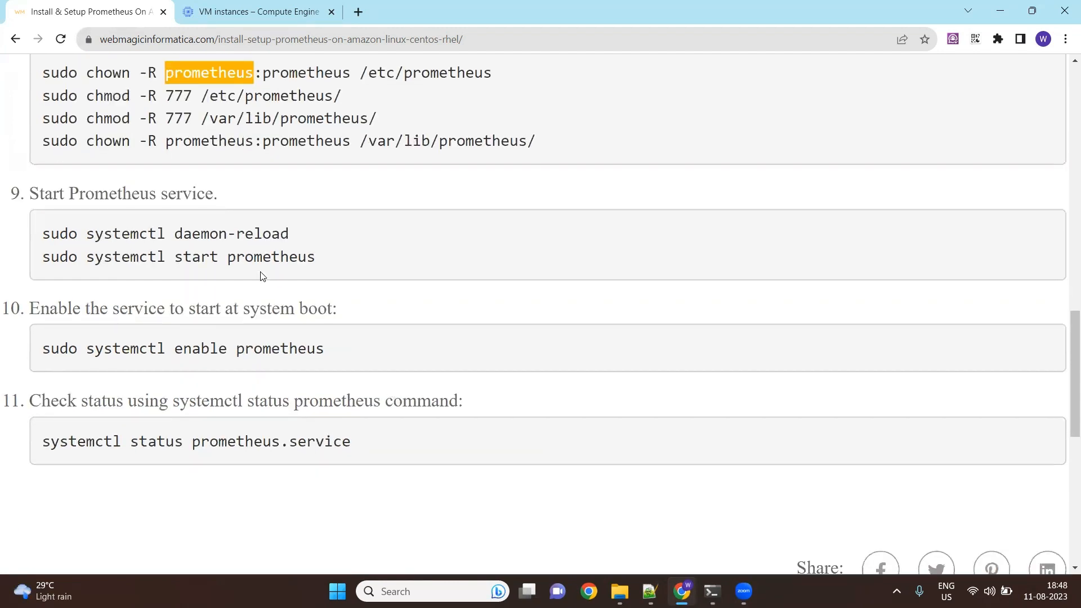
pyautogui.moveTo(216, 342)
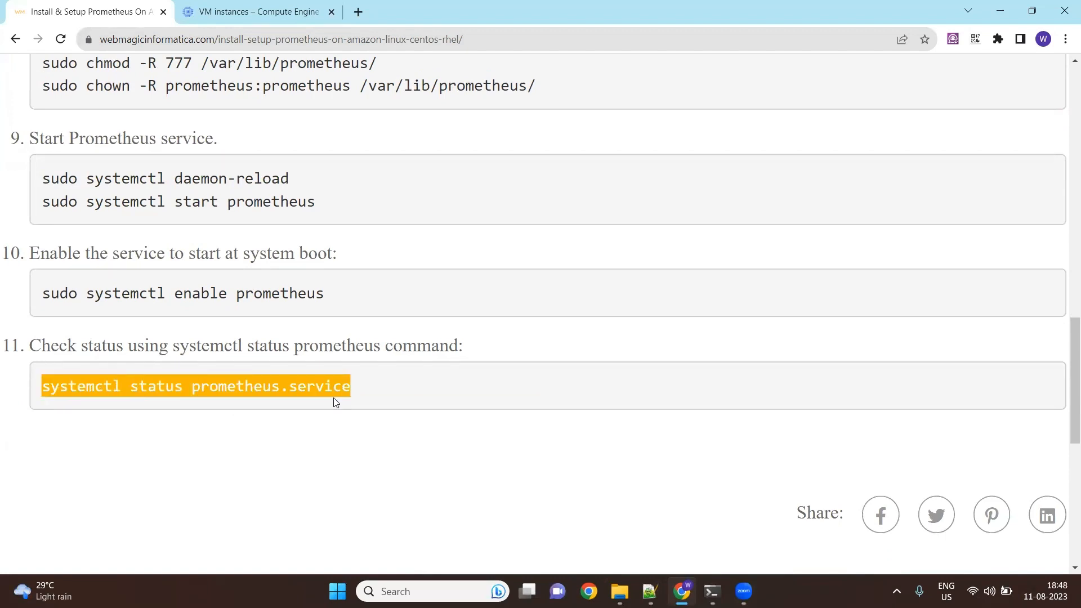
# Step: Return to the top of the tutorial and switch to the Compute Engine VM instances page
pyautogui.scroll(3)
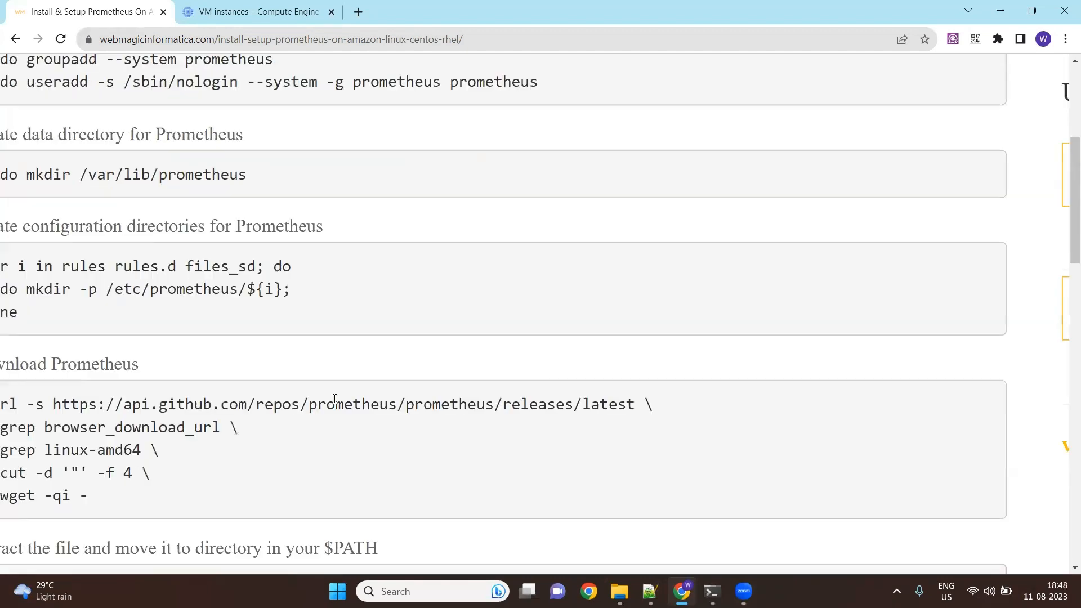
pyautogui.scroll(3)
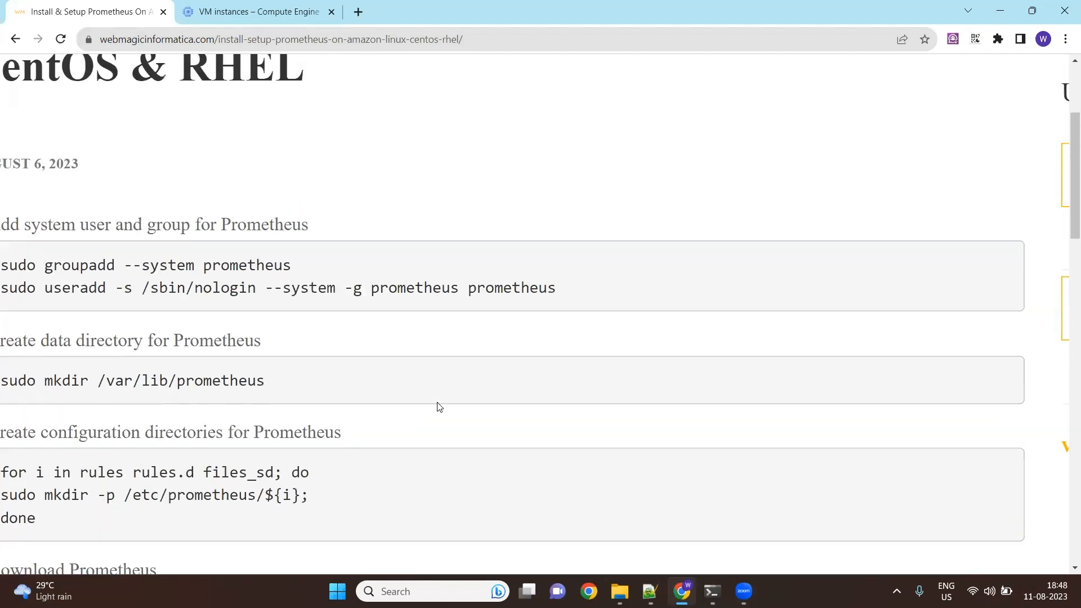
pyautogui.scroll(-3)
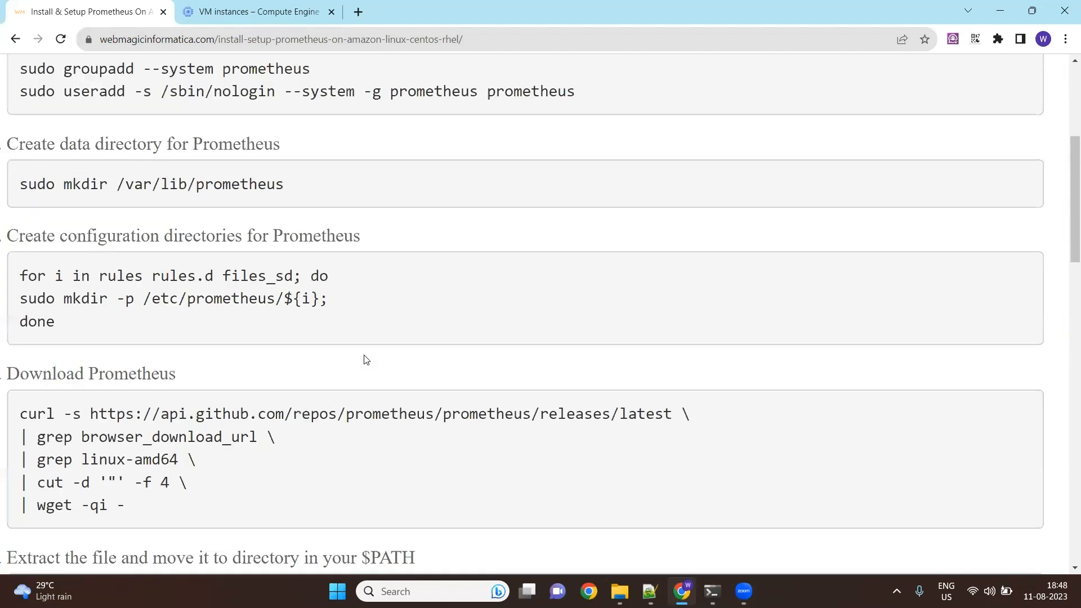
pyautogui.scroll(3)
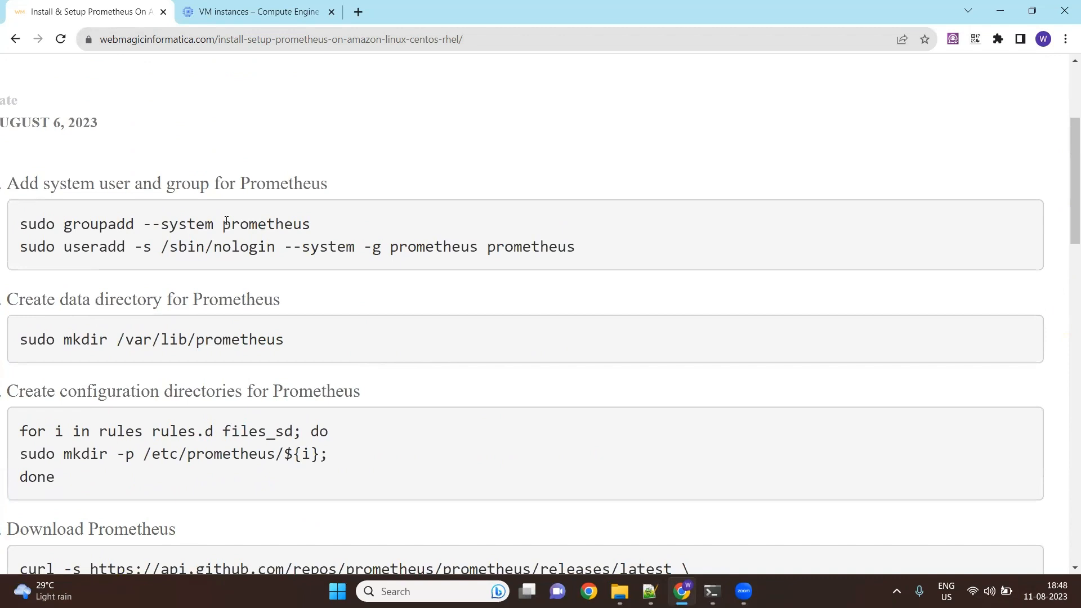
pyautogui.click(256, 12)
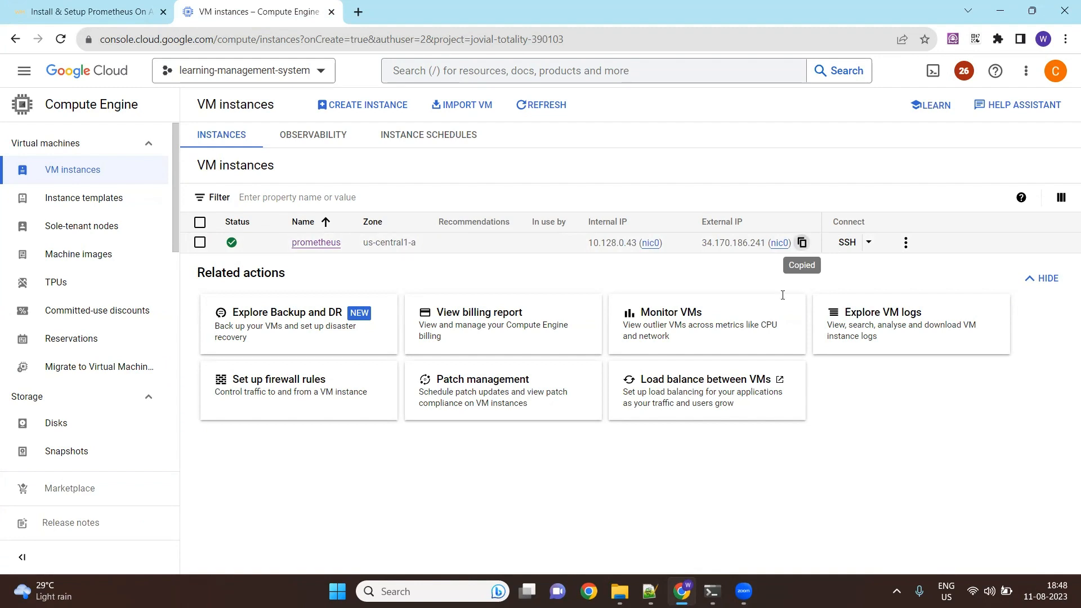
# Step: SSH into the prometheus VM at 34.170.186.241, accepting the host key and logging in
pyautogui.click(712, 592)
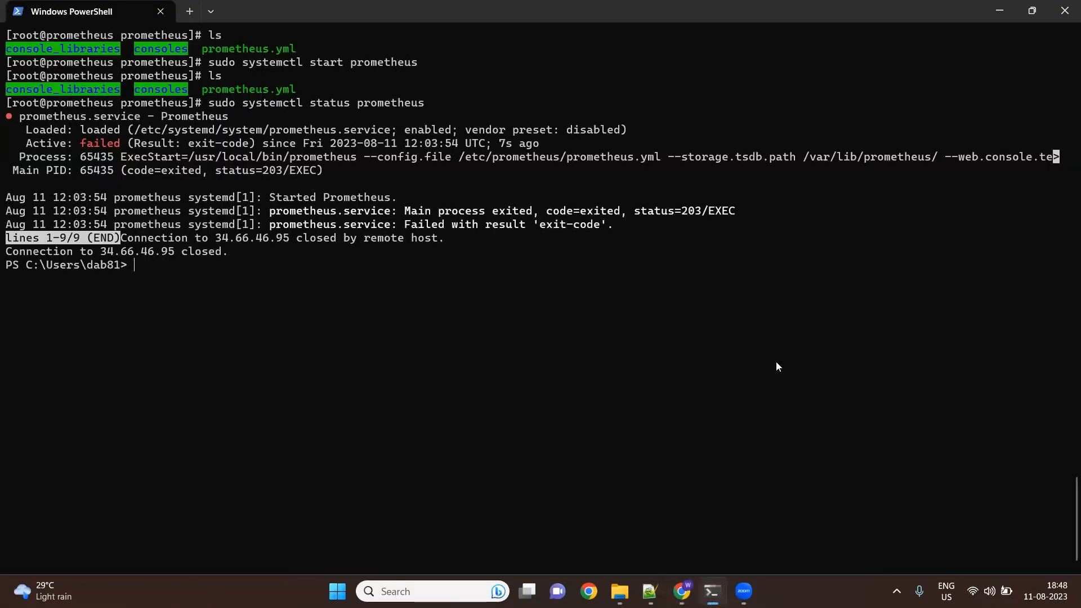
pyautogui.write('yes/no/[fingerprint])? ye')
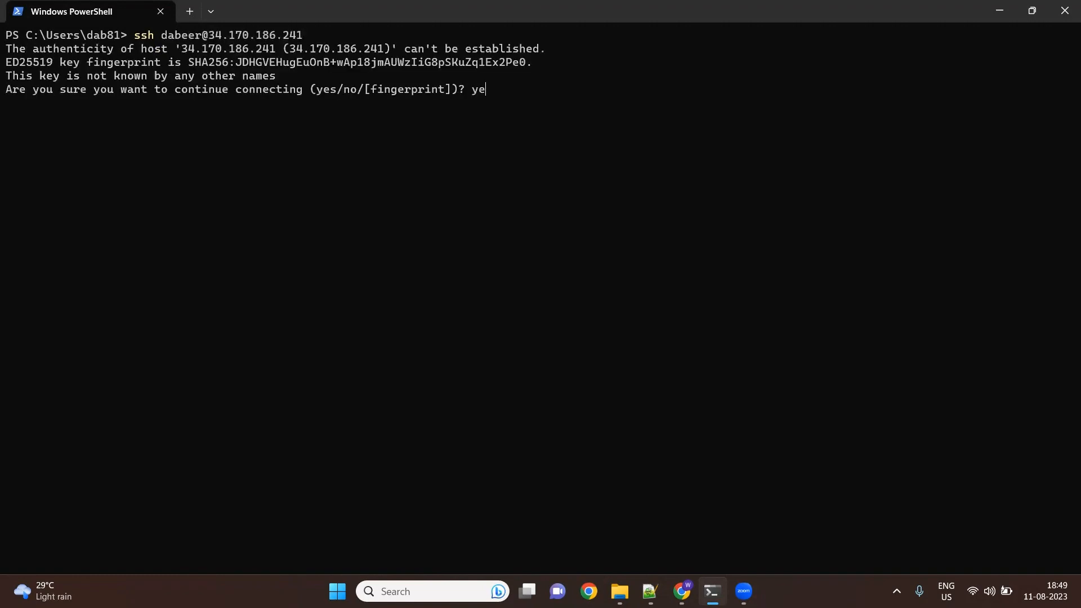
pyautogui.press('Return')
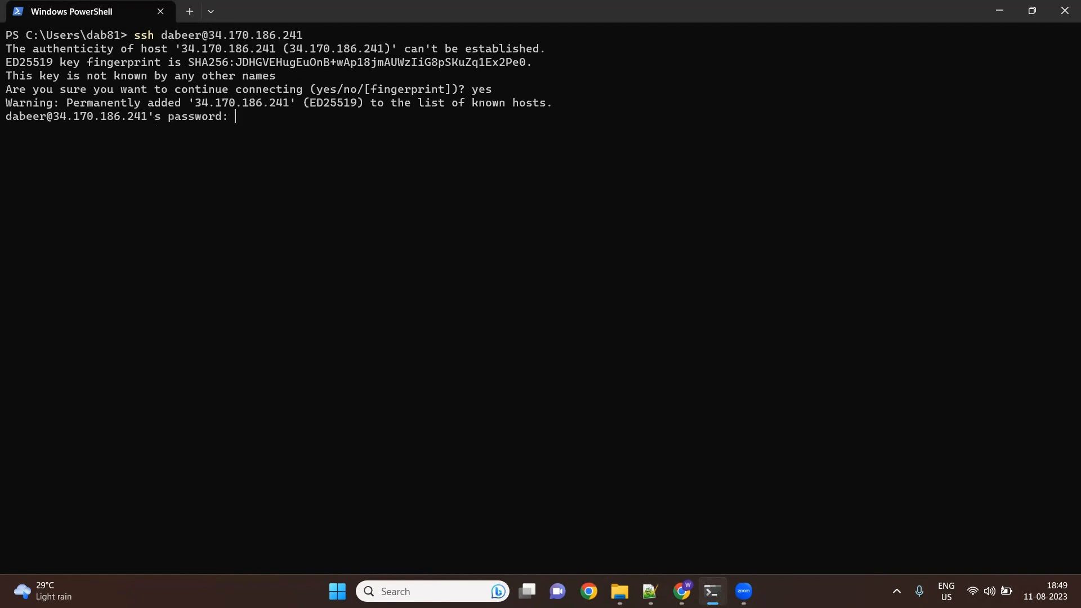
pyautogui.press('Return')
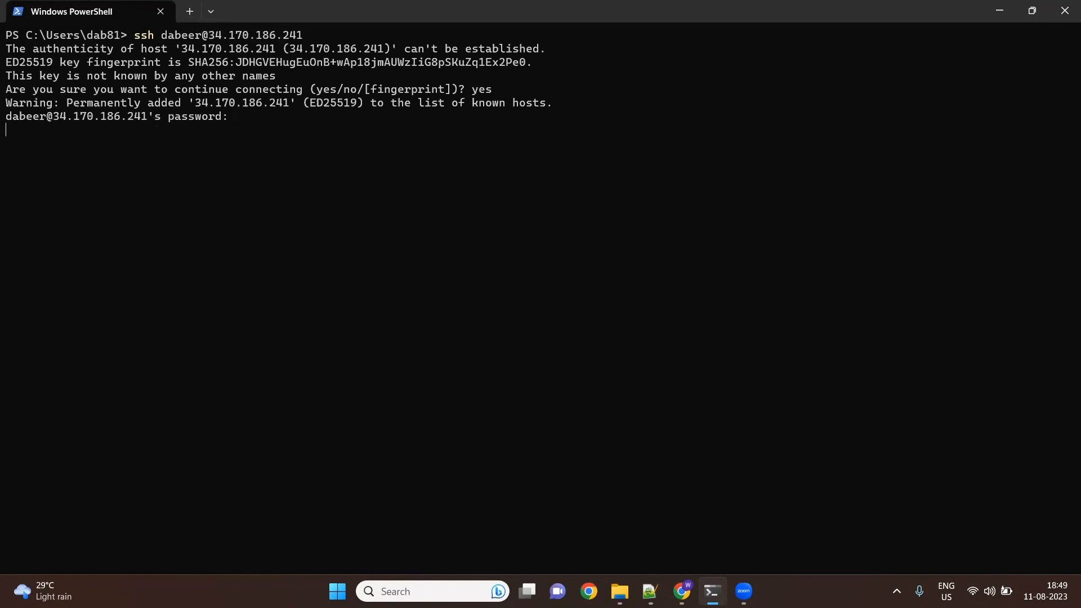
# Step: Become root on the VM with sudo su and the sudo password
pyautogui.write('sud')
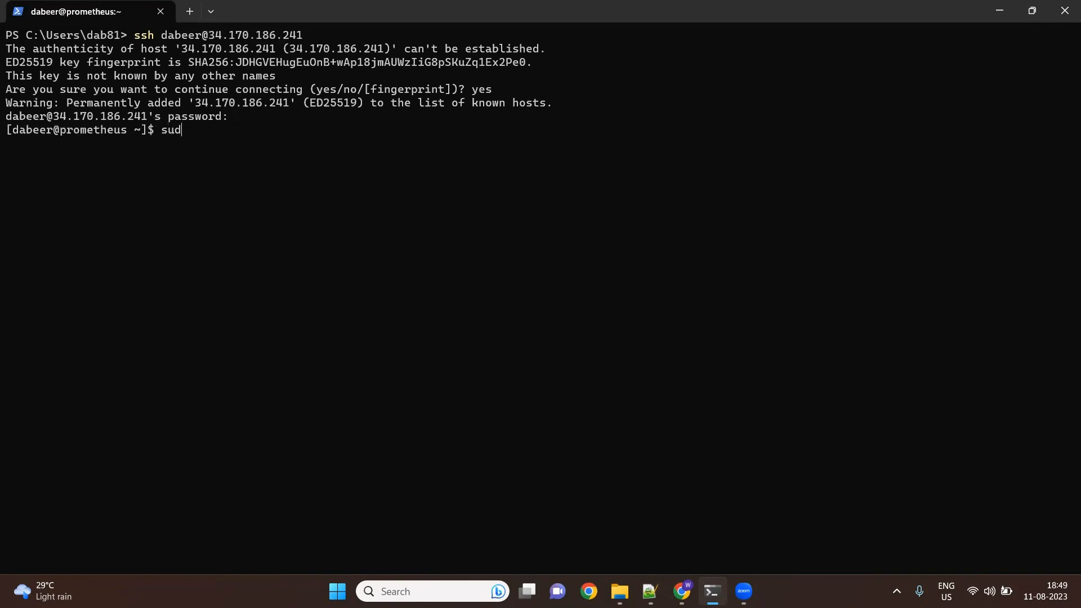
pyautogui.press('Return')
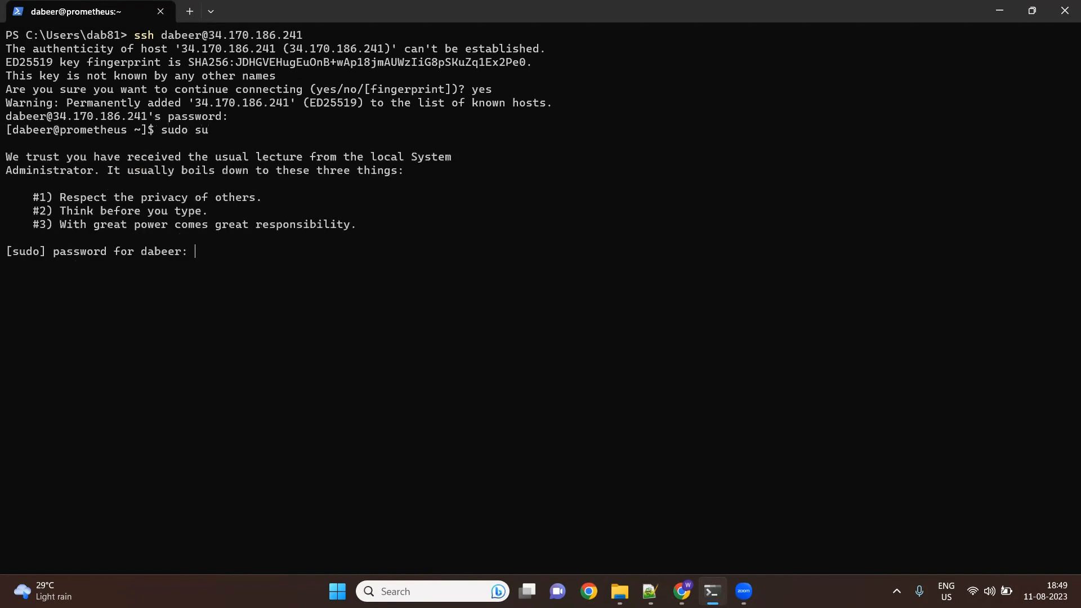
pyautogui.press('Return')
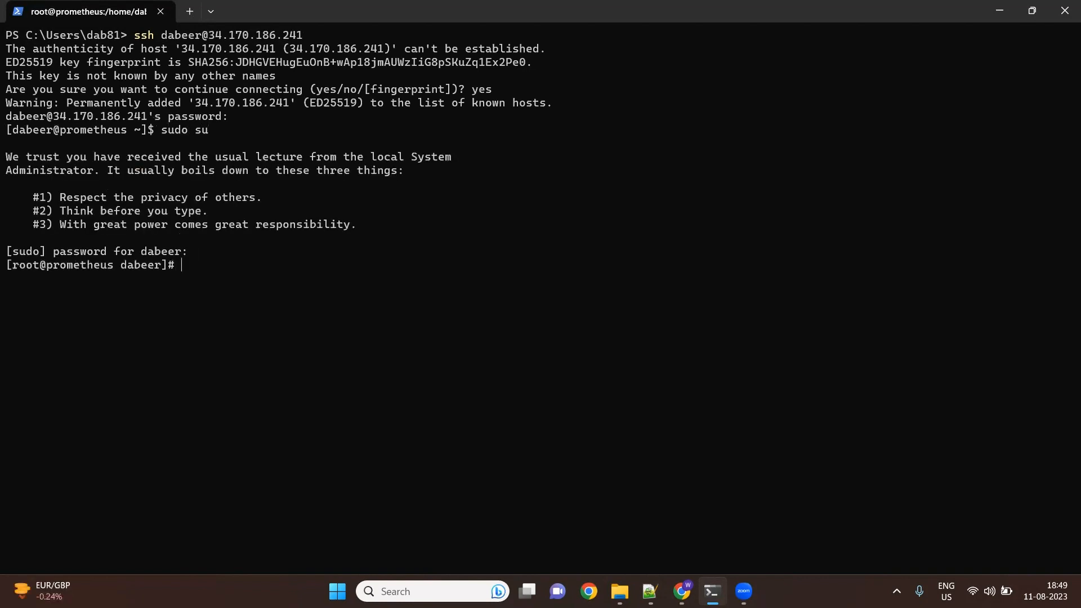
# Step: Create the Prometheus system group, user and config/data directories, then run the download pipeline
pyautogui.click(588, 592)
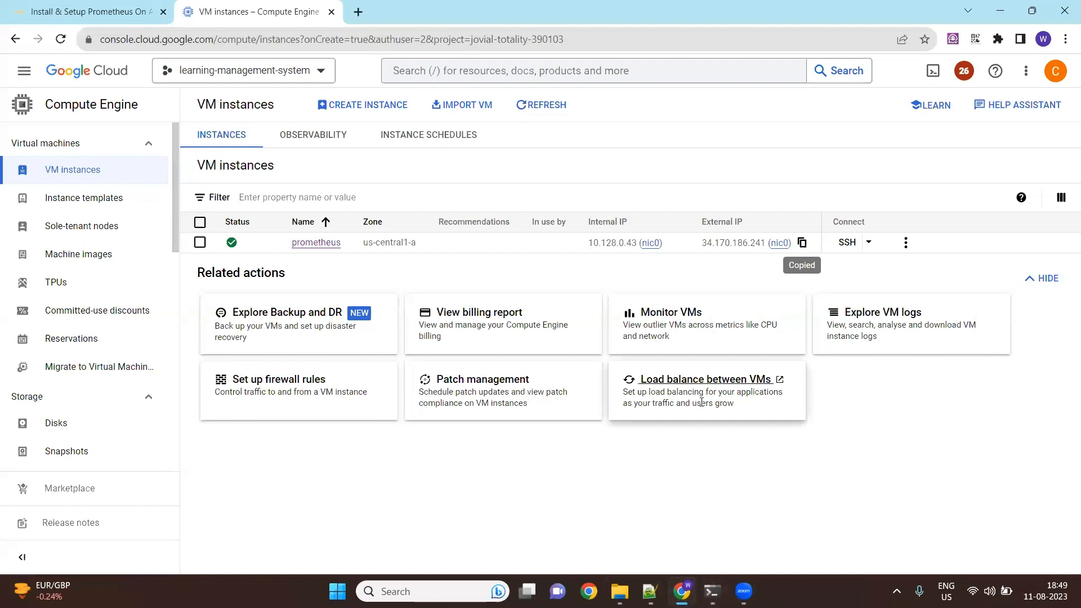
pyautogui.click(82, 11)
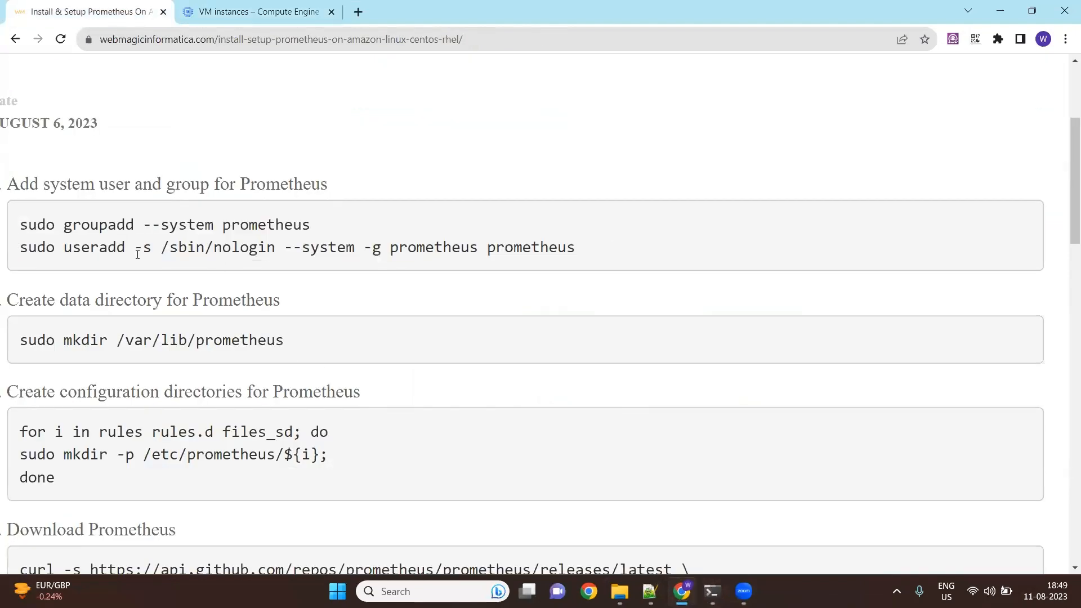
pyautogui.click(712, 592)
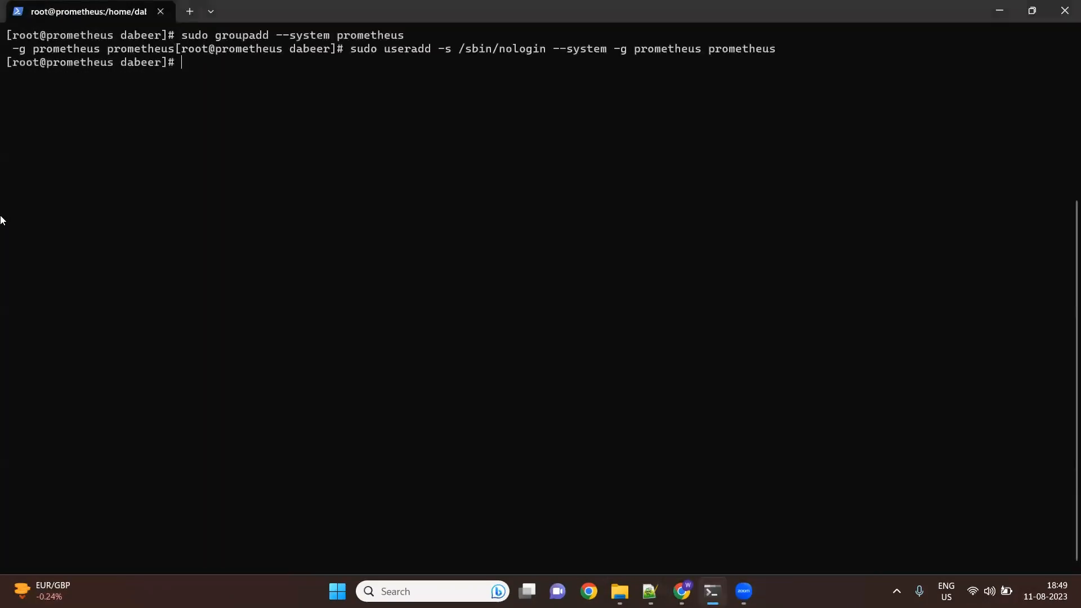
pyautogui.moveTo(280, 346)
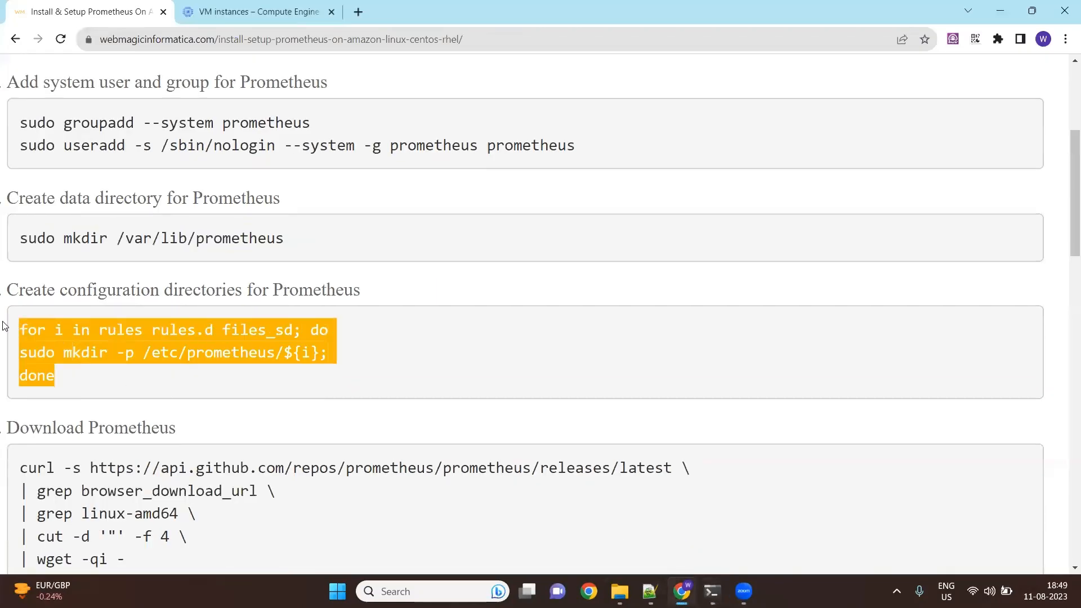
pyautogui.click(712, 591)
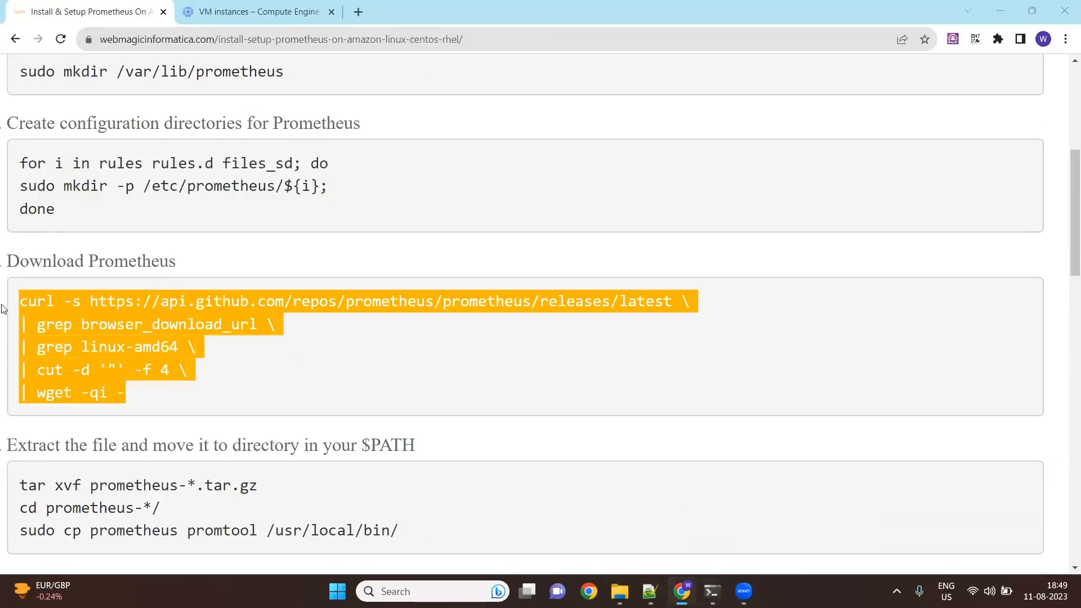
pyautogui.click(712, 591)
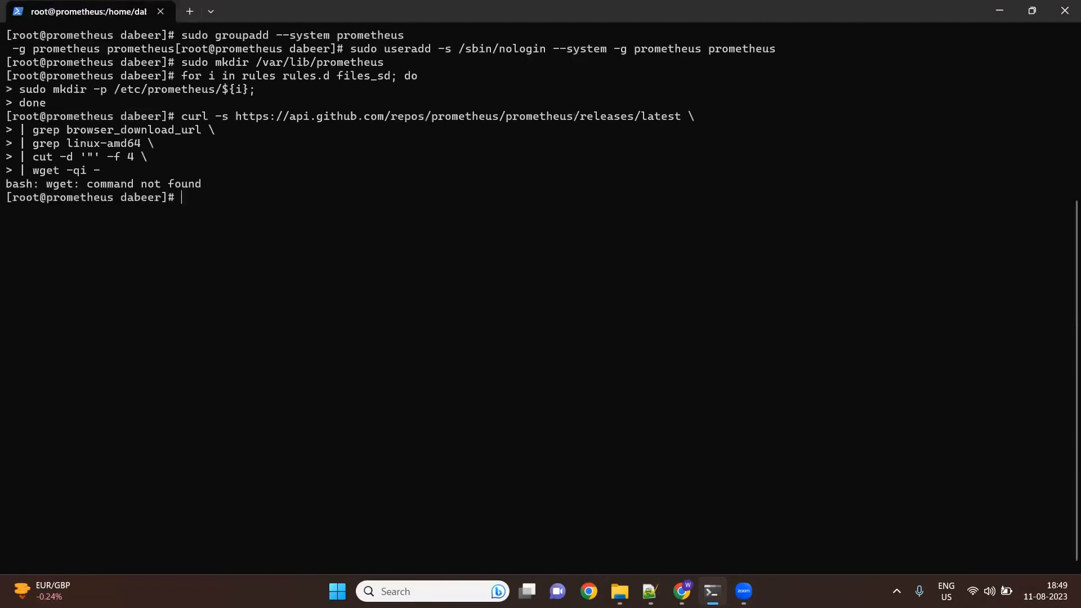
# Step: Install wget with yum install wget -y and re-enter the curl GitHub releases pipeline
pyautogui.write('yum')
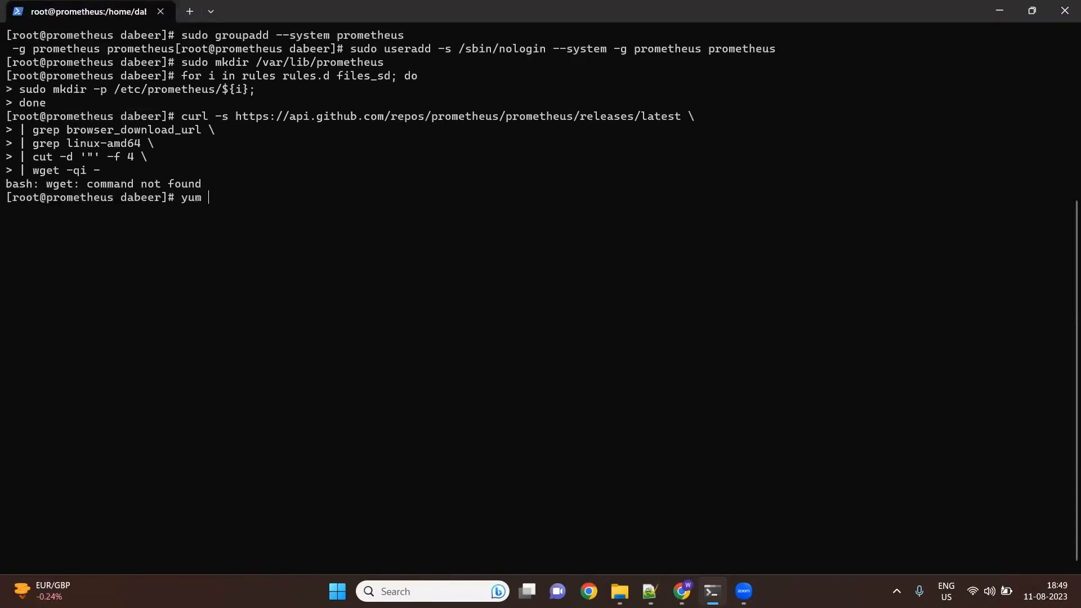
pyautogui.write('install wget -y')
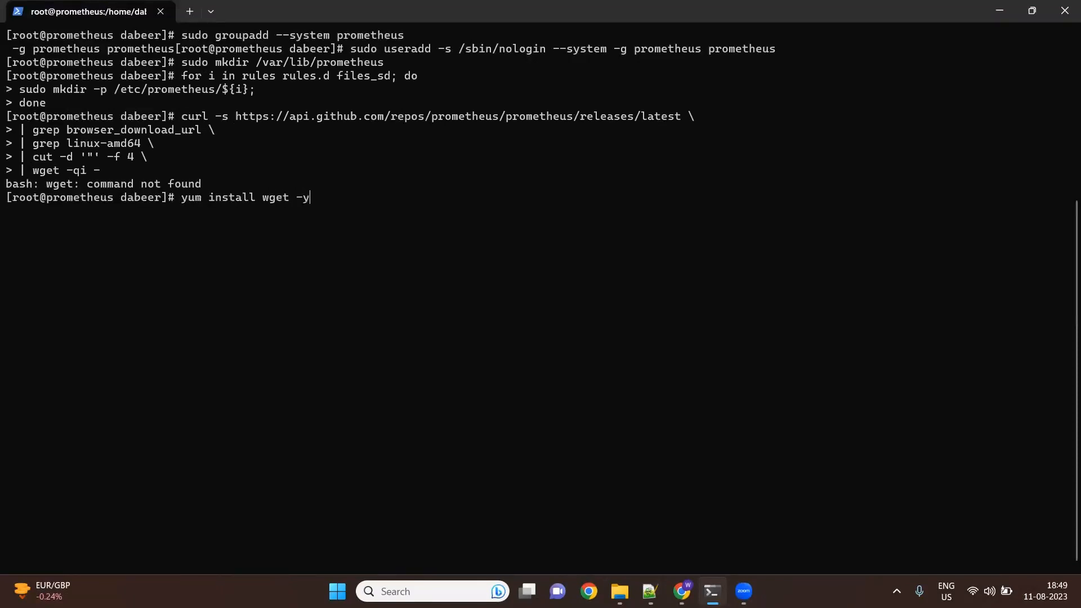
pyautogui.press('Return')
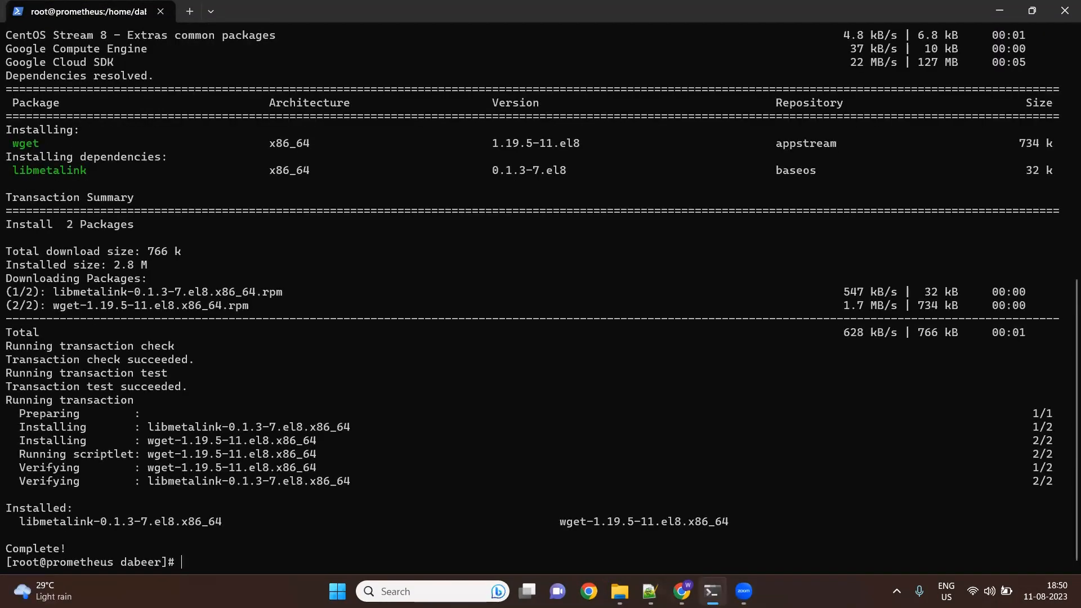
pyautogui.write('curl -s https://api.github.com/repos/prometheus/prometheus/releases/latest | grep browser_download_url | grep linux-amd64 | cut -d \'"\' -f 4 | wget -qi -')
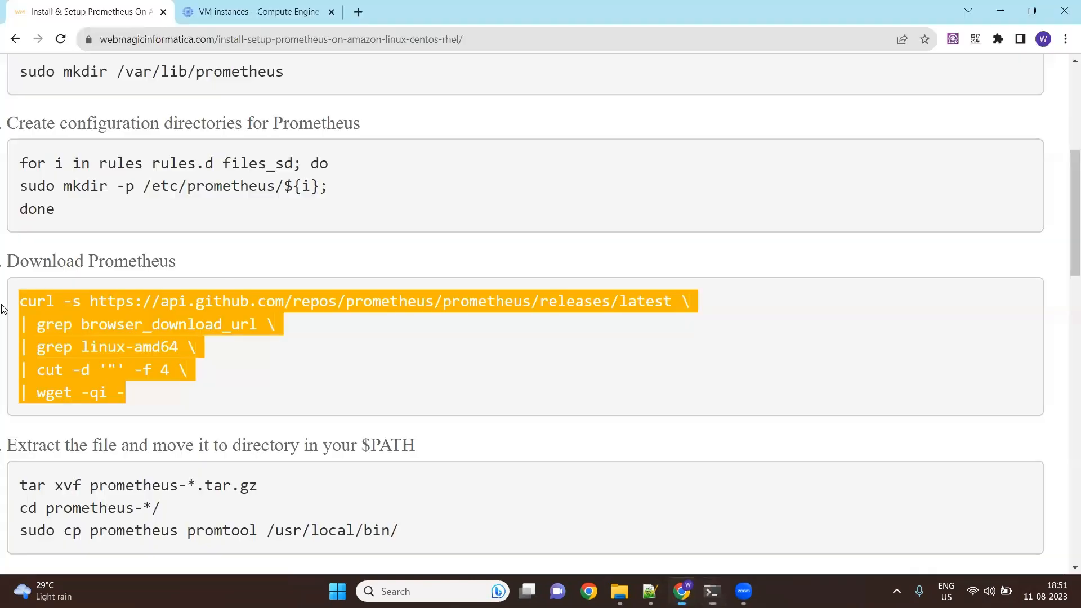
# Step: Extract prometheus-2.46.0 and copy prometheus and promtool into /usr/local/bin, confirming Paste anyway
pyautogui.scroll(-3)
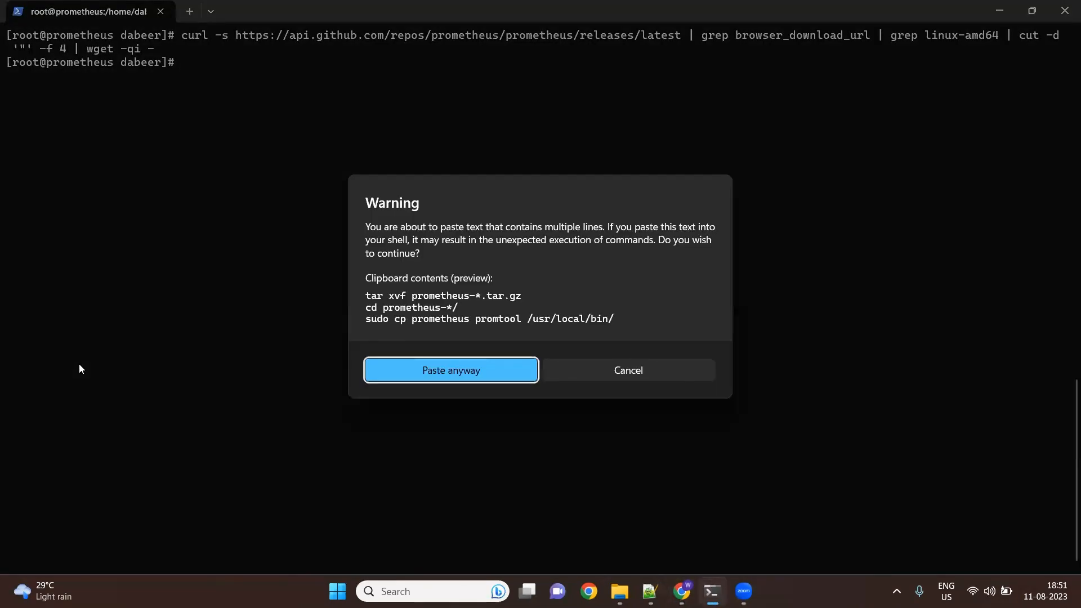
pyautogui.click(451, 370)
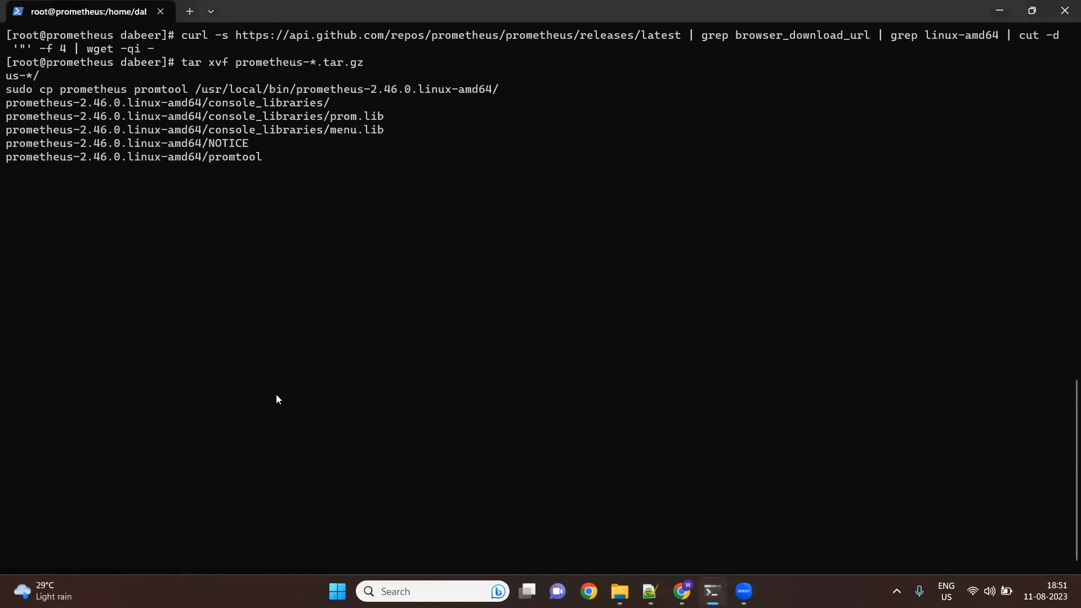
pyautogui.click(681, 591)
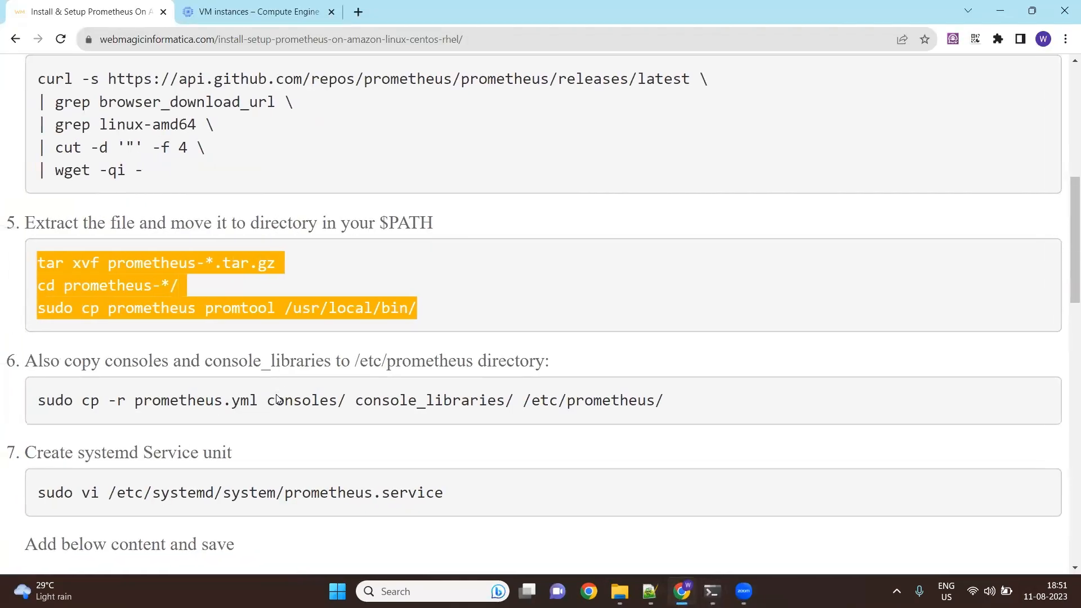
pyautogui.scroll(-3)
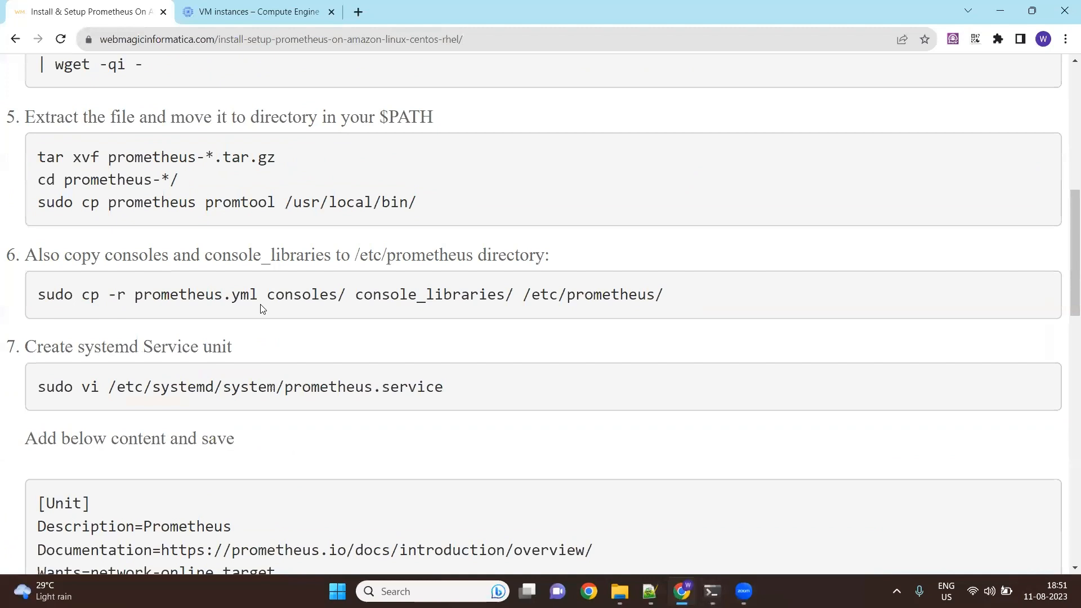
pyautogui.click(712, 592)
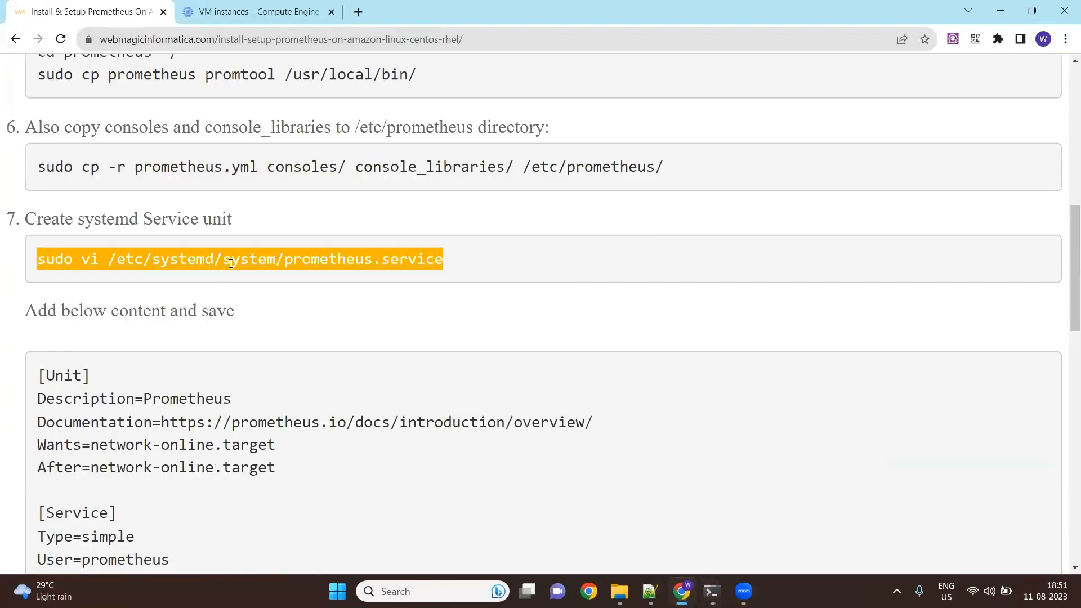
# Step: Create prometheus.service in vi and paste the systemd unit definition from the guide
pyautogui.click(712, 592)
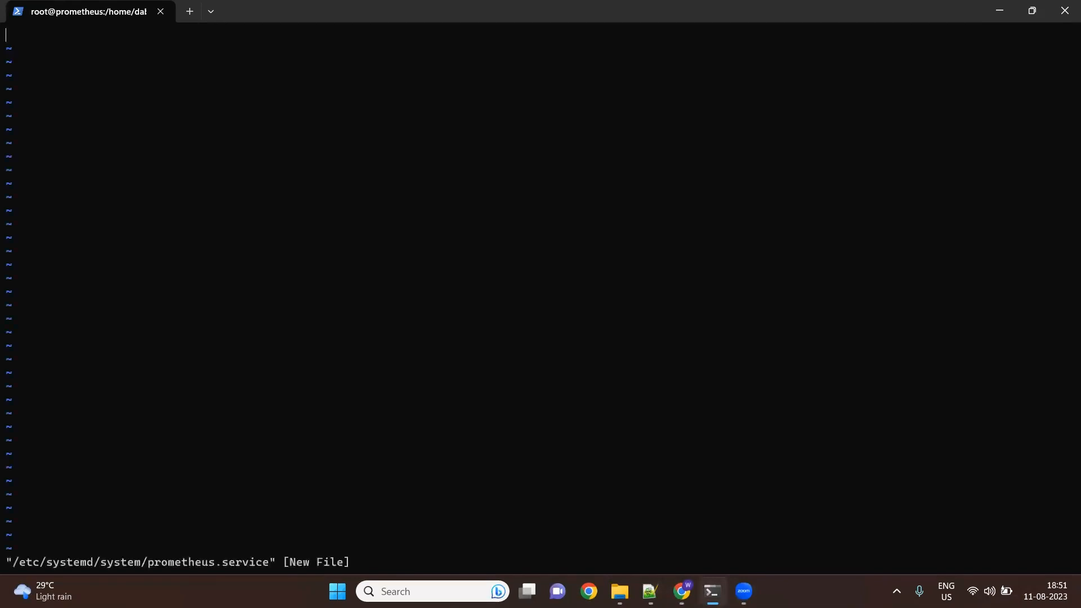
pyautogui.click(680, 591)
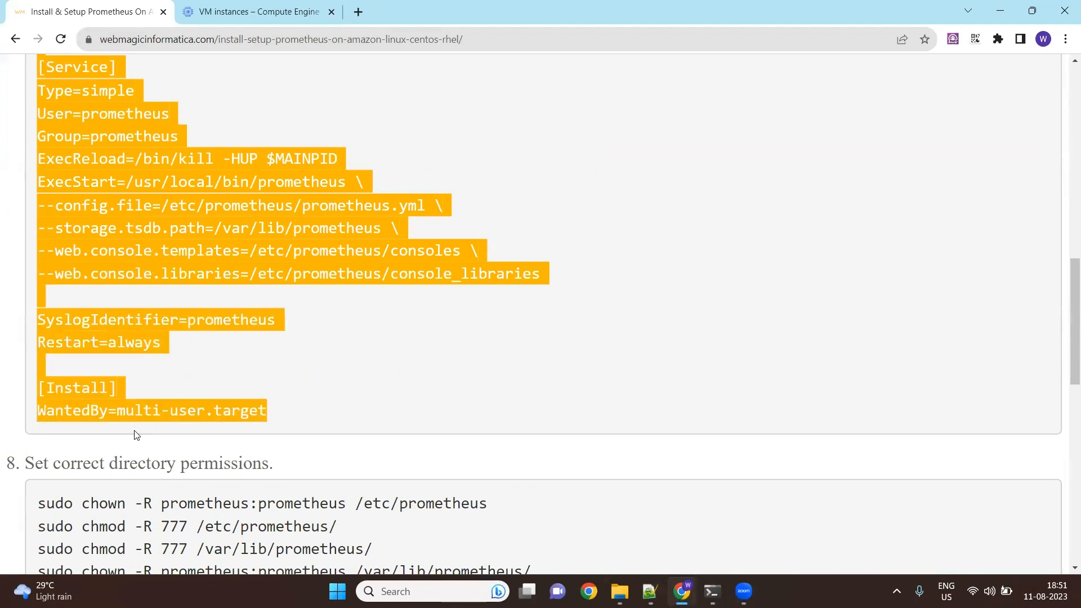
pyautogui.click(711, 591)
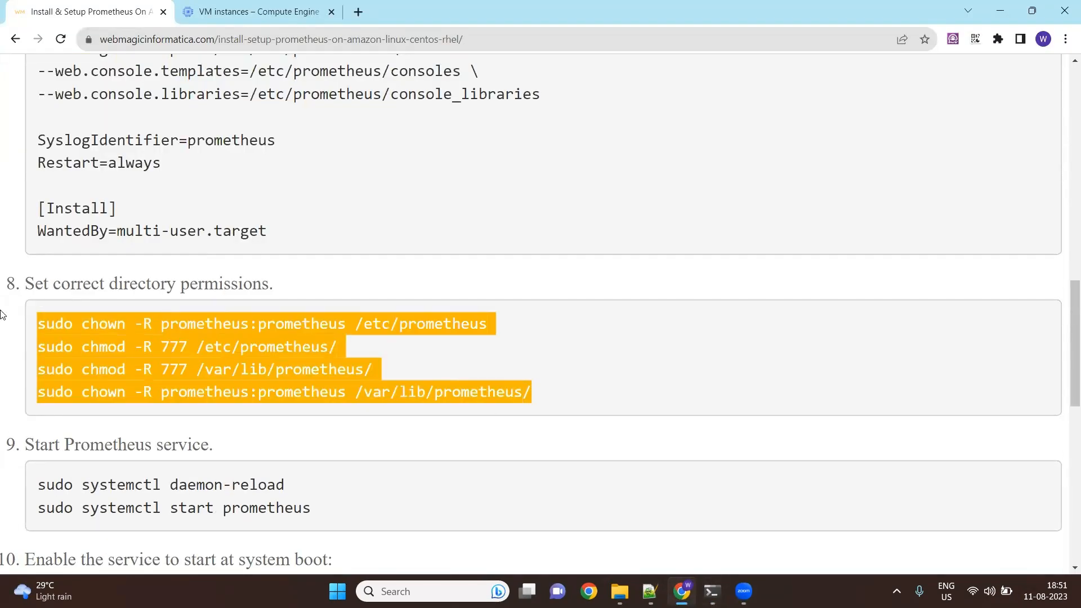
# Step: Apply chown/chmod on the Prometheus directories and run sudo systemctl daemon-reload
pyautogui.click(712, 591)
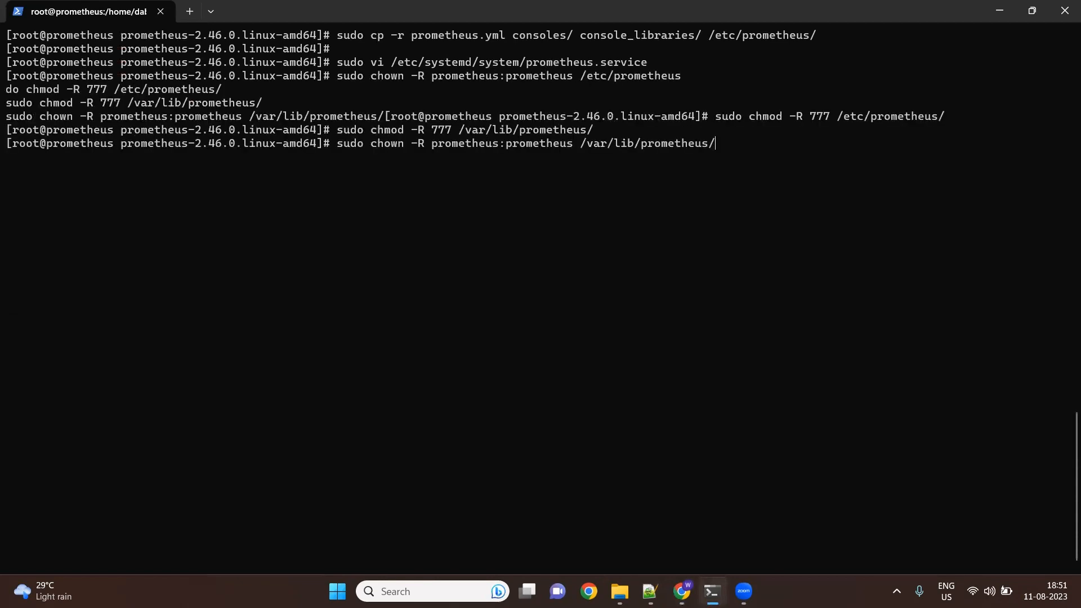
pyautogui.click(680, 592)
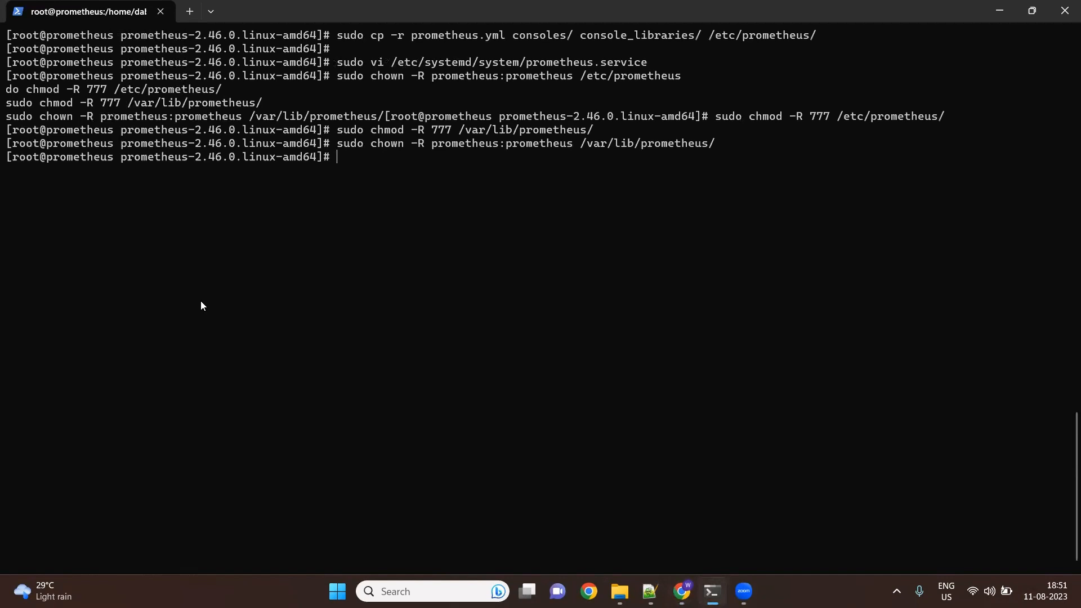
pyautogui.write('sudo systemctl daemon-reload')
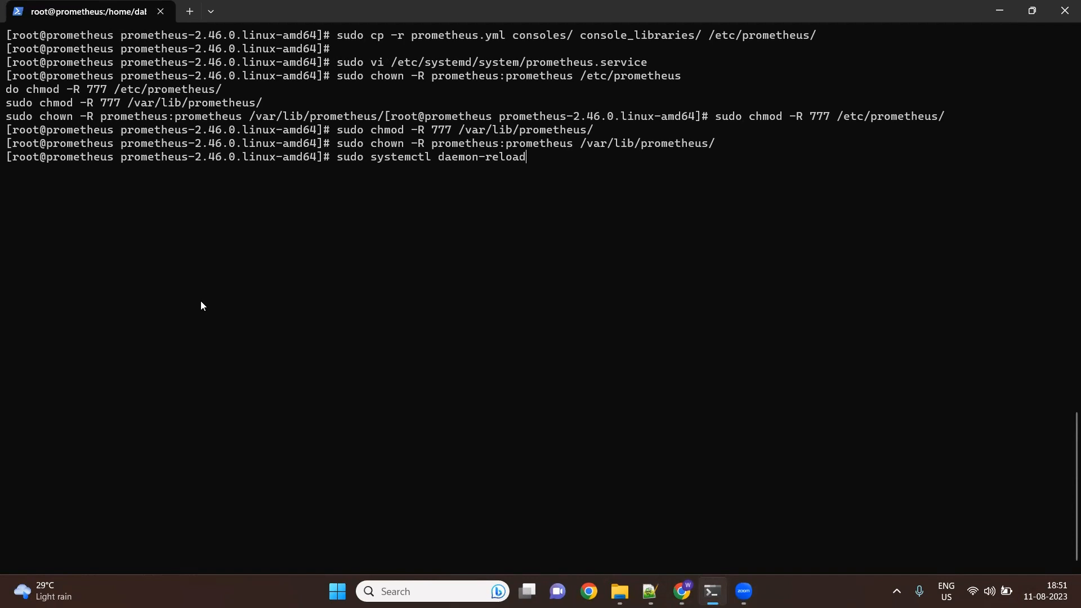
pyautogui.press('Return')
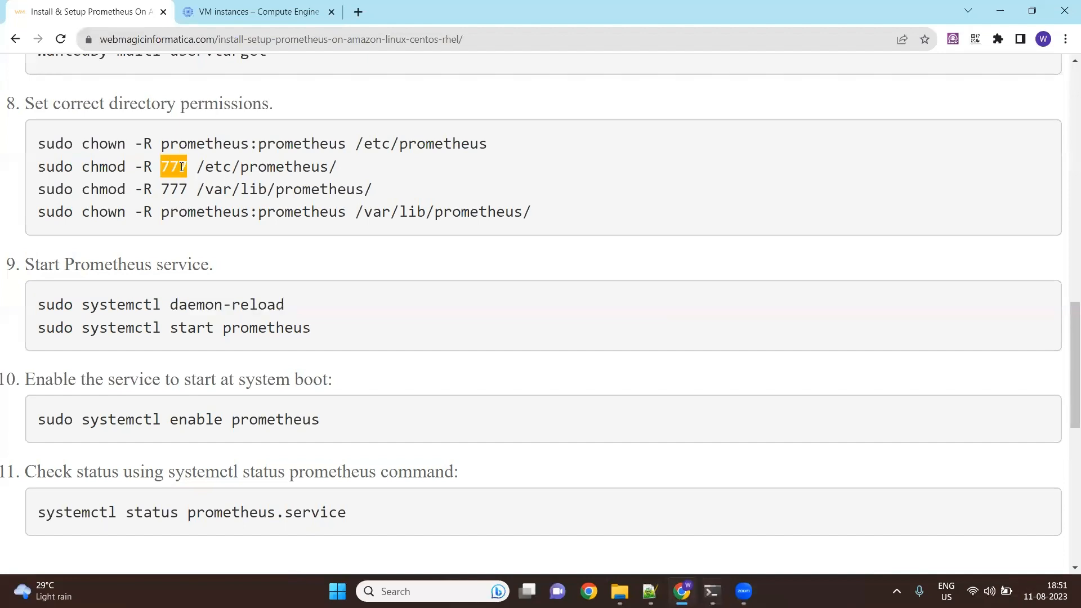
pyautogui.click(712, 591)
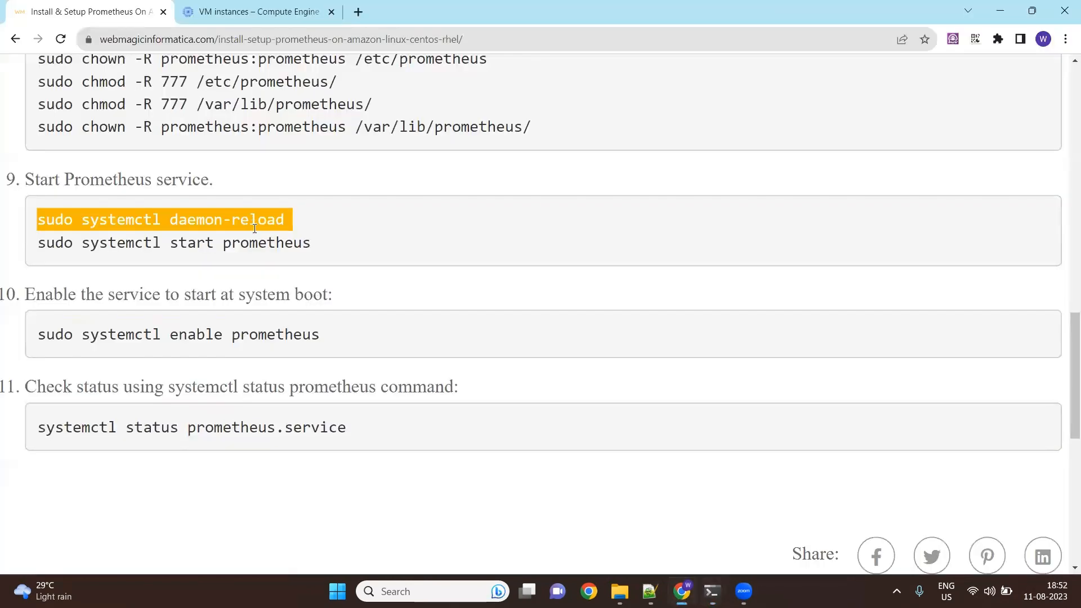
# Step: Start the Prometheus service and enable it at boot with systemctl
pyautogui.click(712, 591)
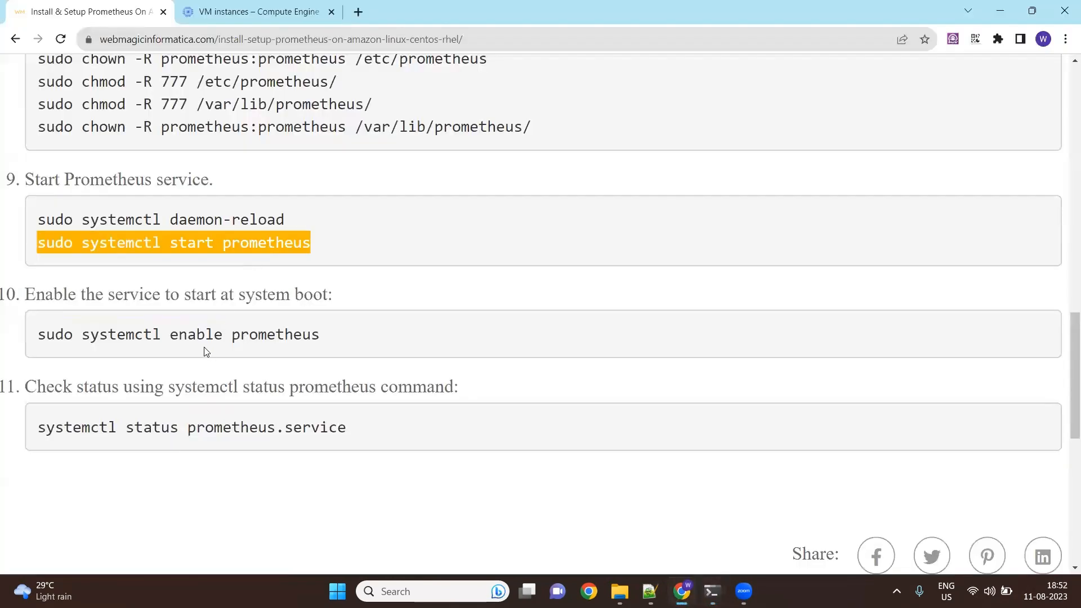
pyautogui.click(711, 591)
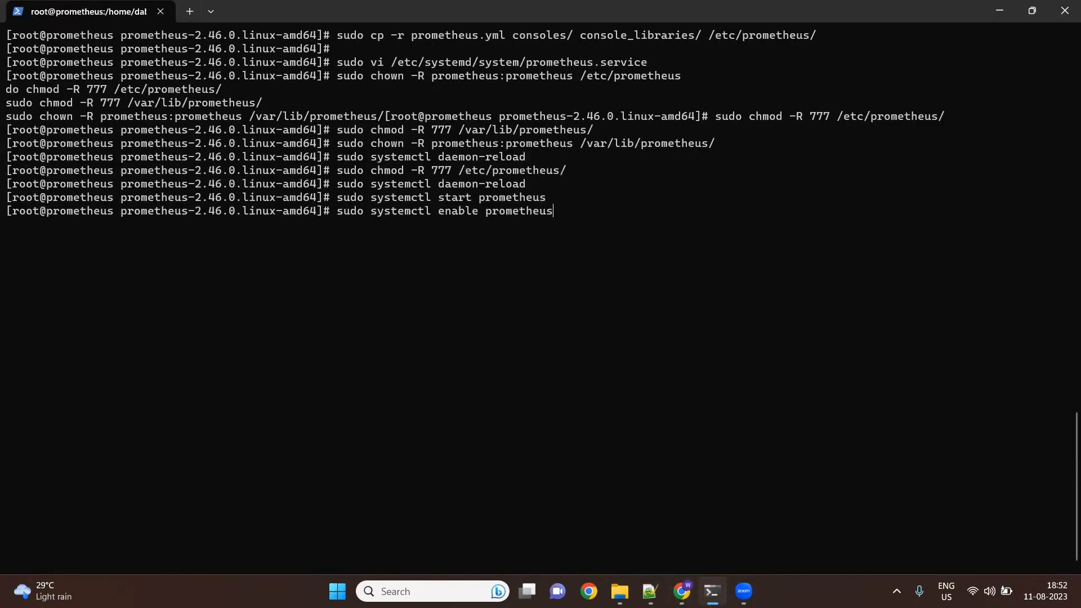
pyautogui.press('Return')
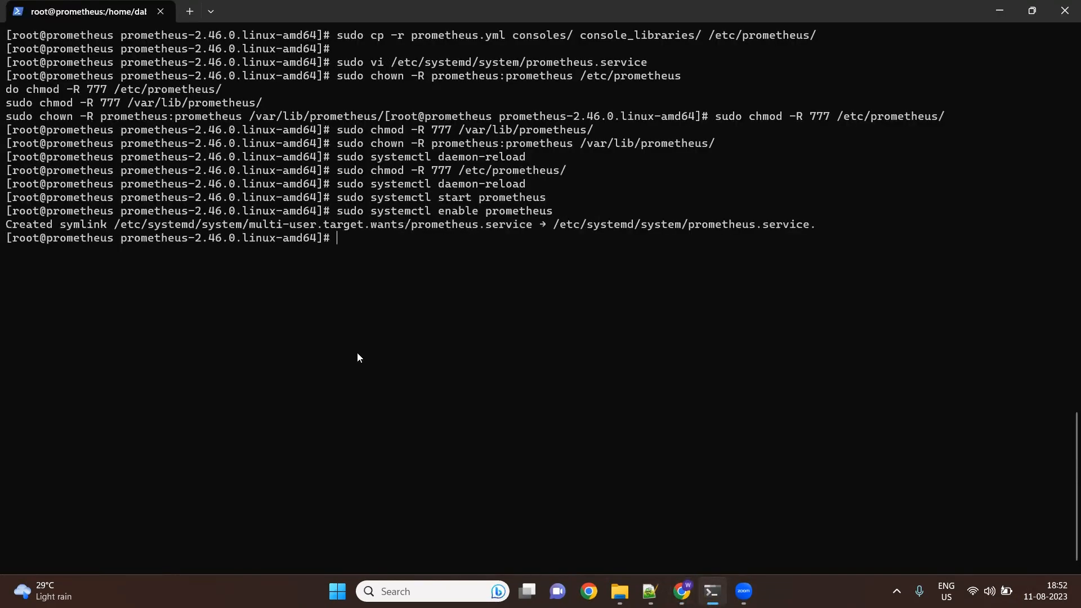
pyautogui.click(587, 591)
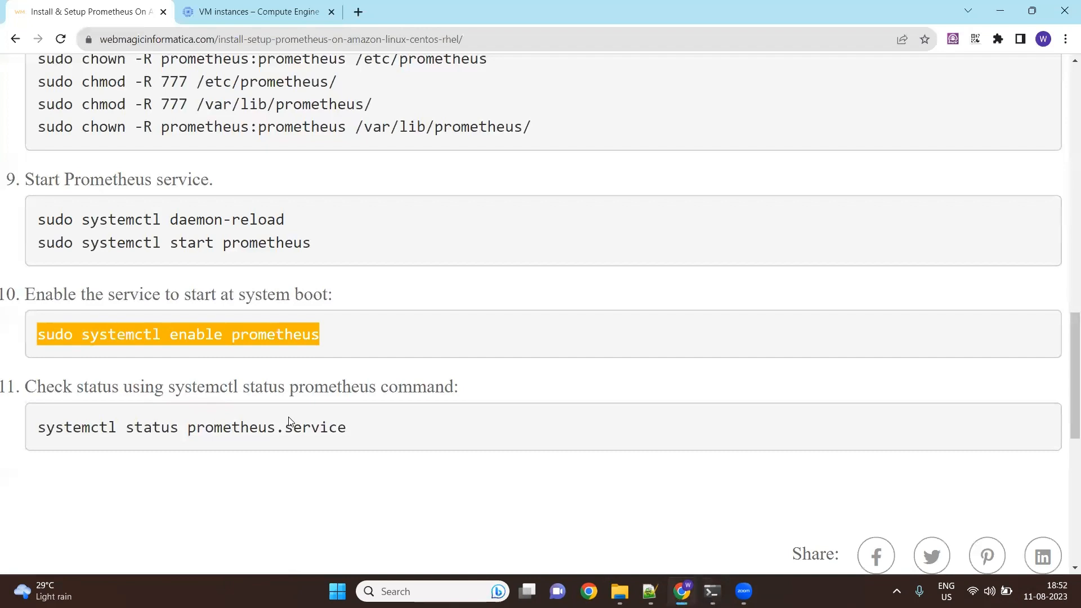
# Step: Run systemctl status prometheus.service to confirm it is active (running) and enabled
pyautogui.click(711, 591)
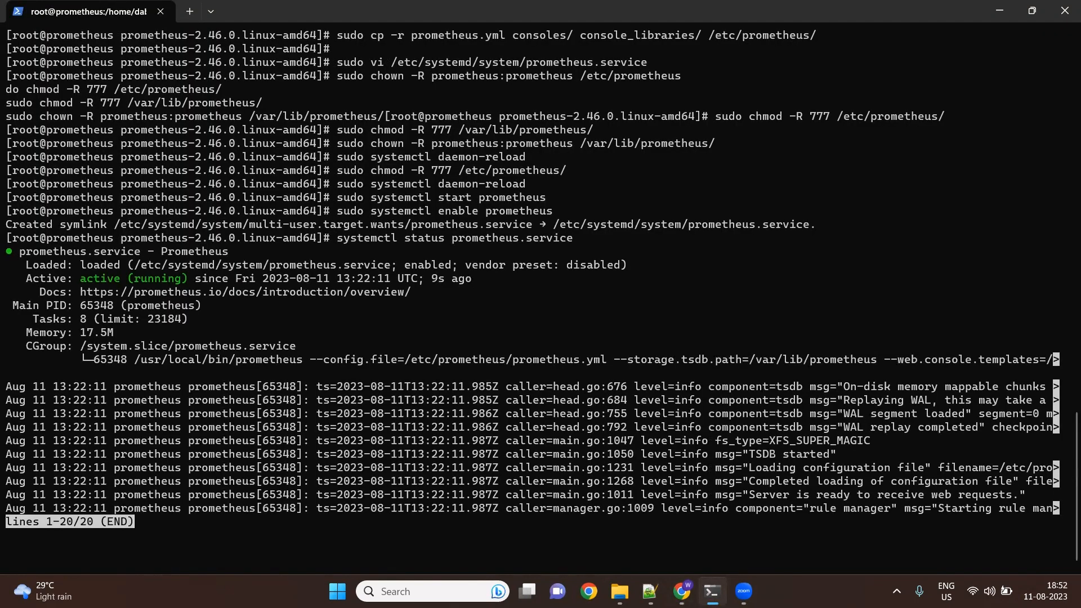
pyautogui.moveTo(695, 554)
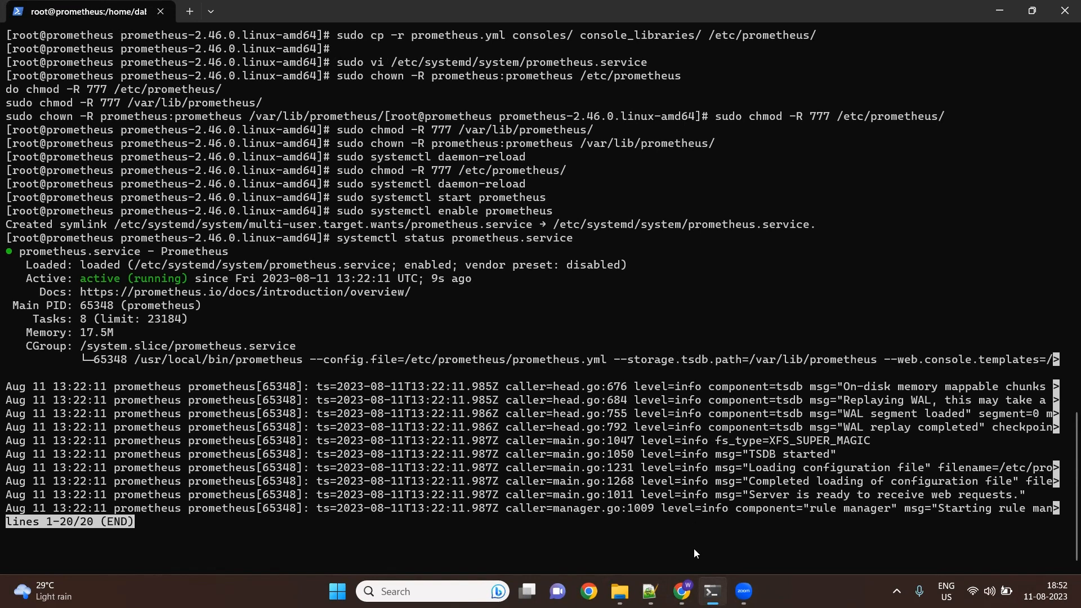
pyautogui.moveTo(683, 591)
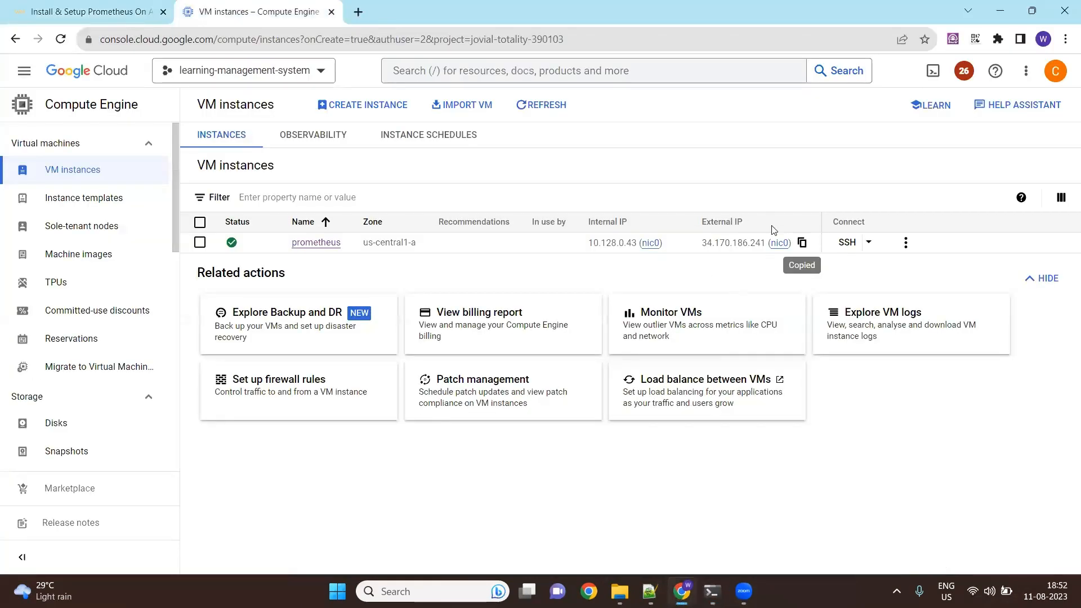
# Step: Load the Prometheus web console at 34.170.186.241:9090 in a new Chrome tab
pyautogui.click(357, 11)
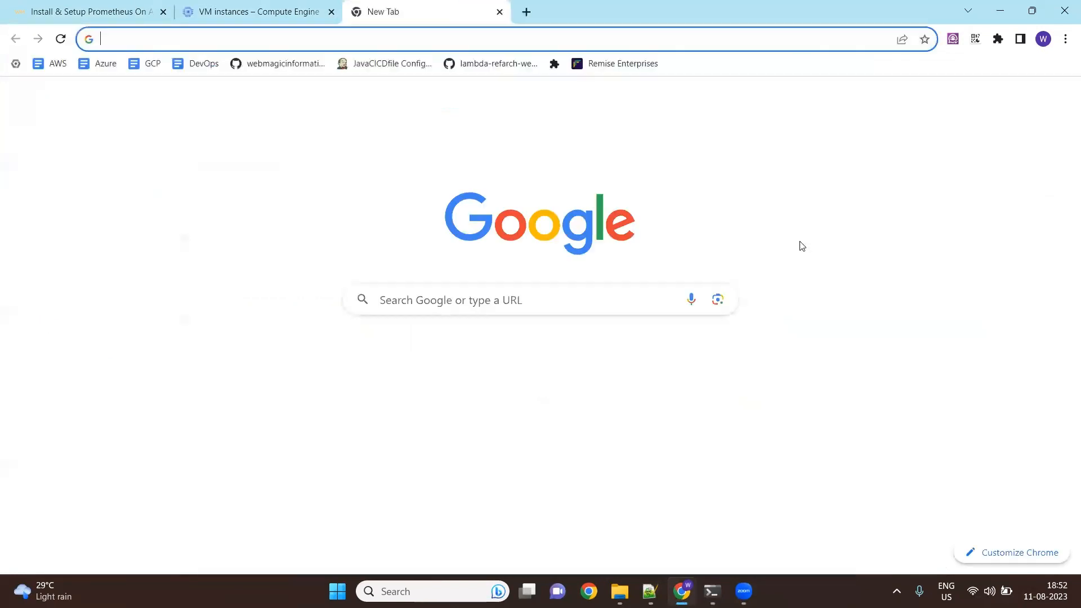
pyautogui.write('34.170.186.241:')
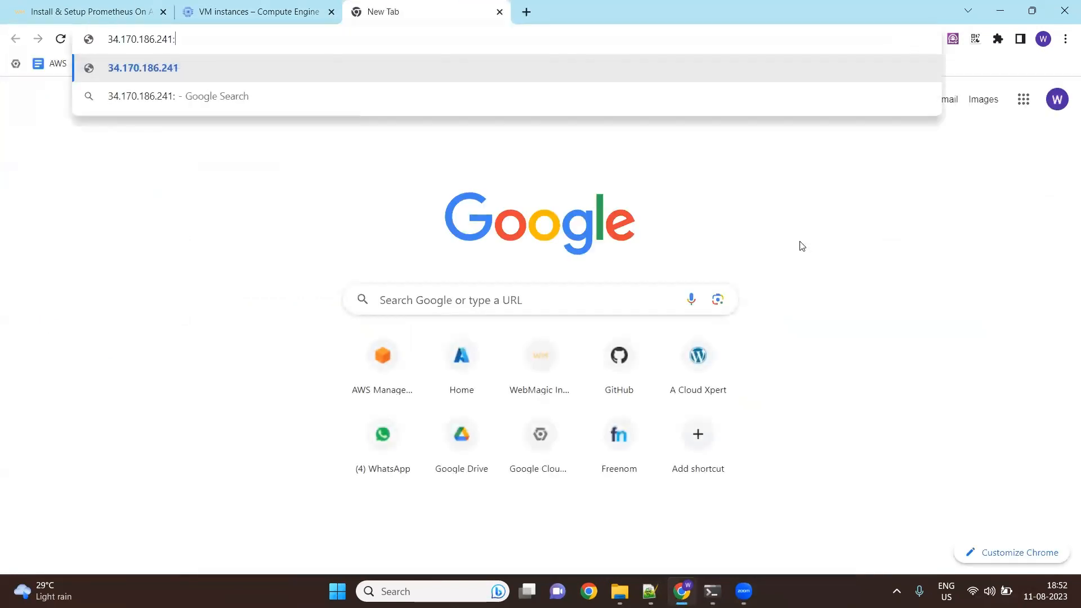
pyautogui.write('9090/graph?g0.expr=&g0.tab=1&g0.stacked=0&g0.show_exemplars=0&g0.range_input=1h')
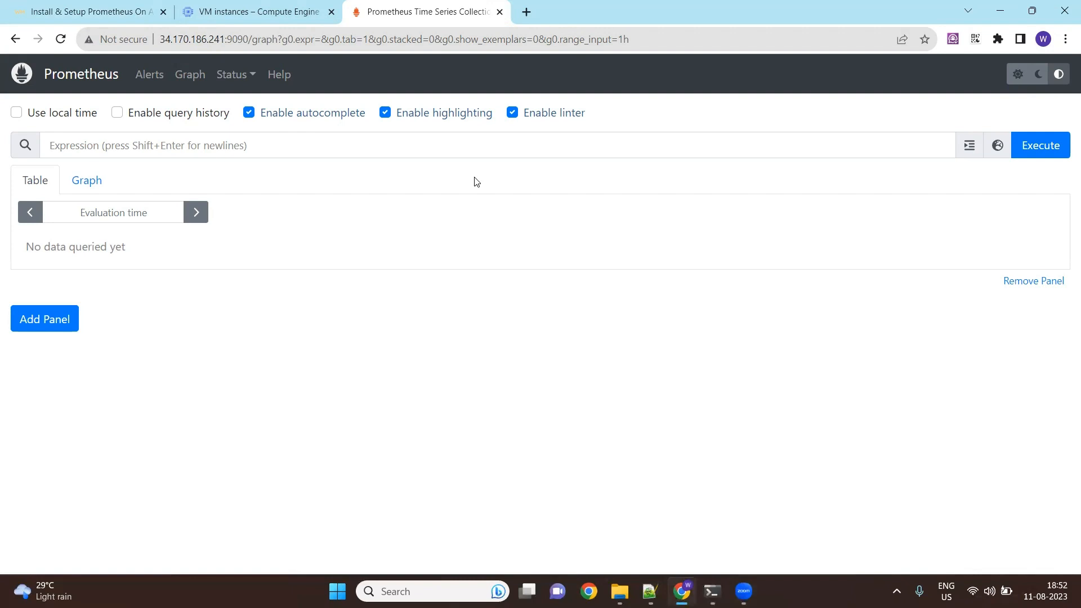
pyautogui.moveTo(309, 314)
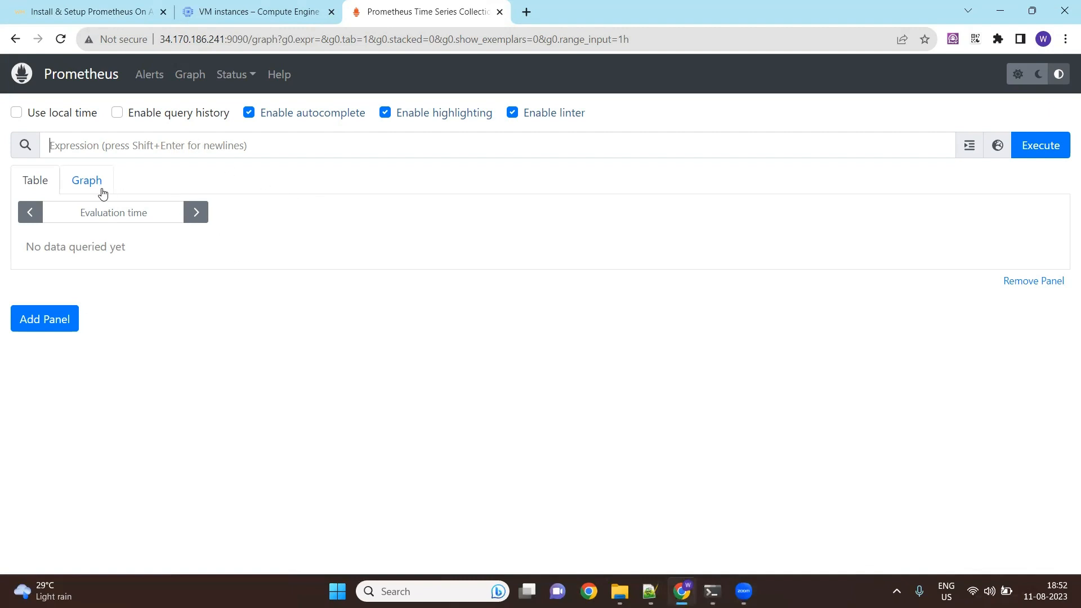
pyautogui.moveTo(289, 205)
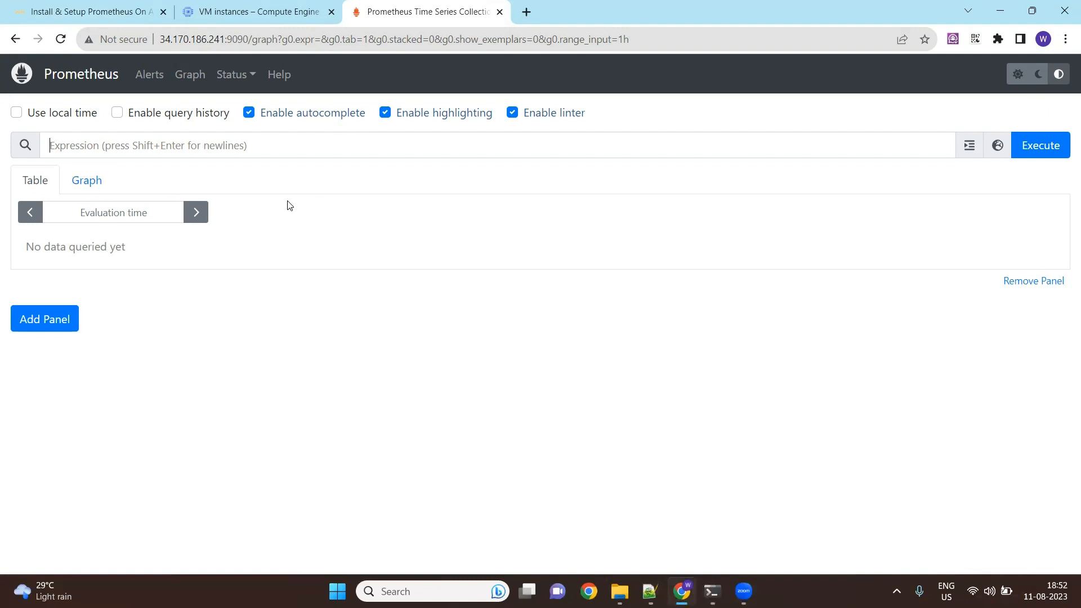